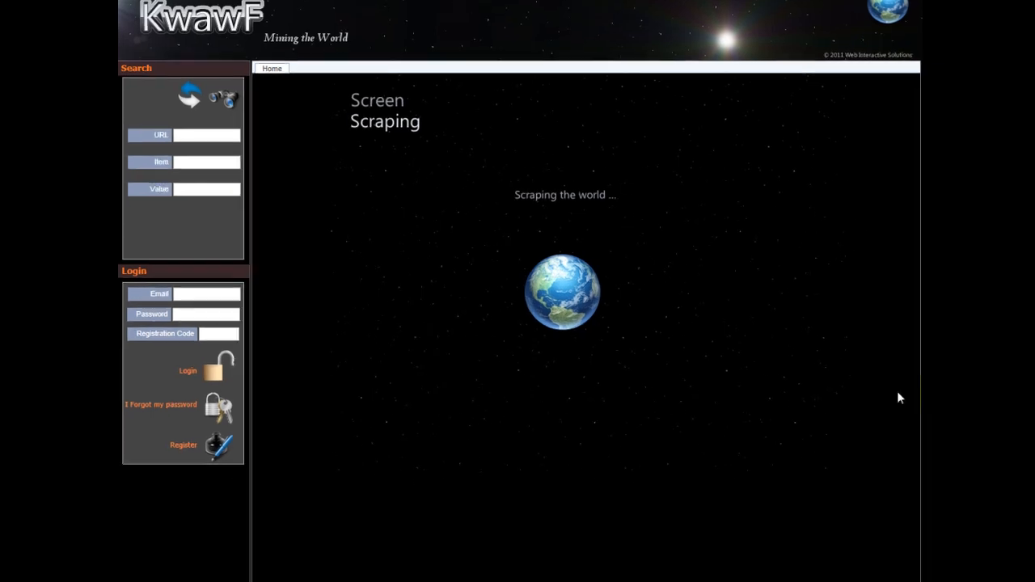
Fill in the login details, typing 'animate', and log in
click(178, 300)
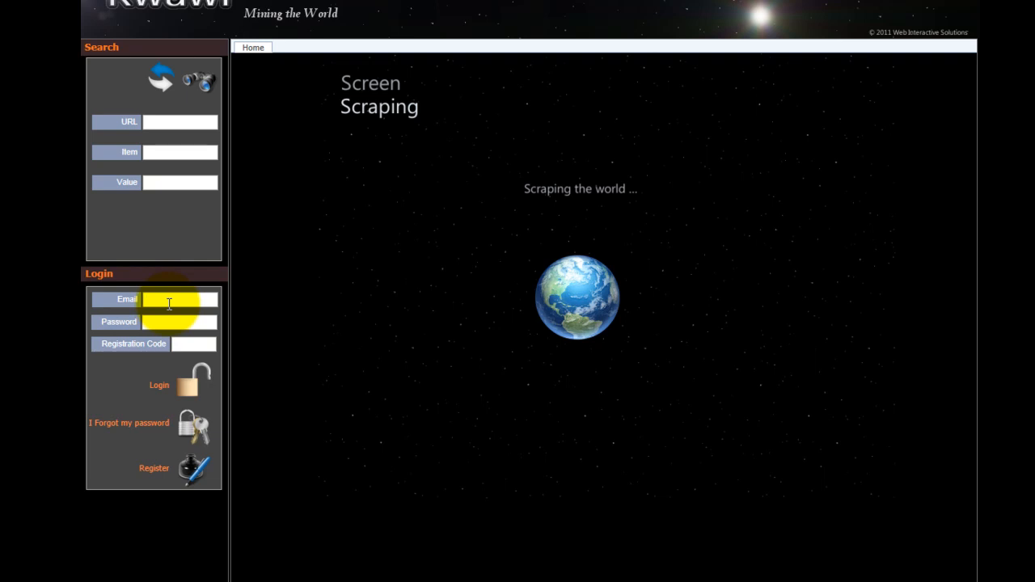
text(animate)
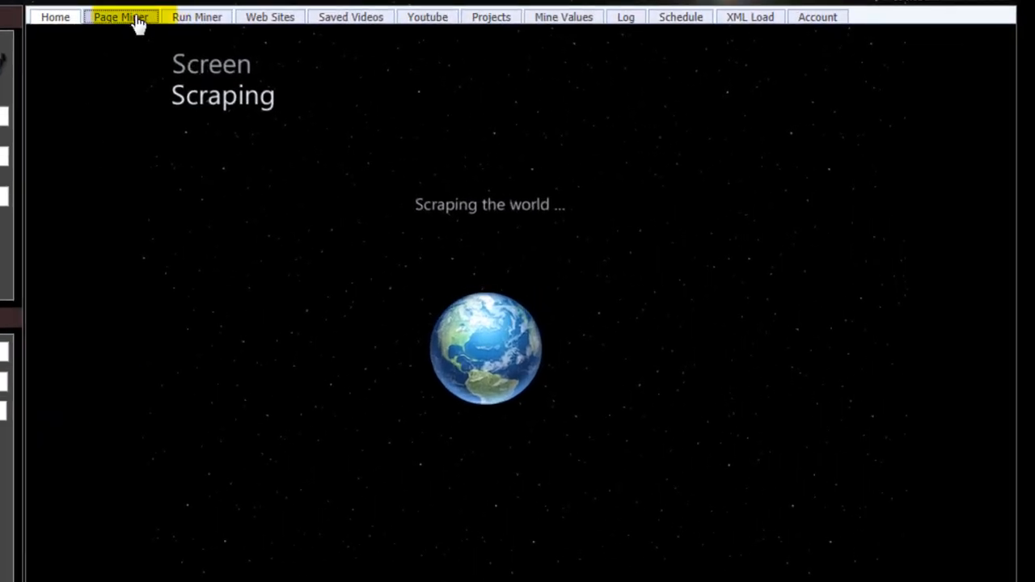
In Page Miner, load the 'Tower Cases With Power Supply' product page (code CA10)
click(120, 16)
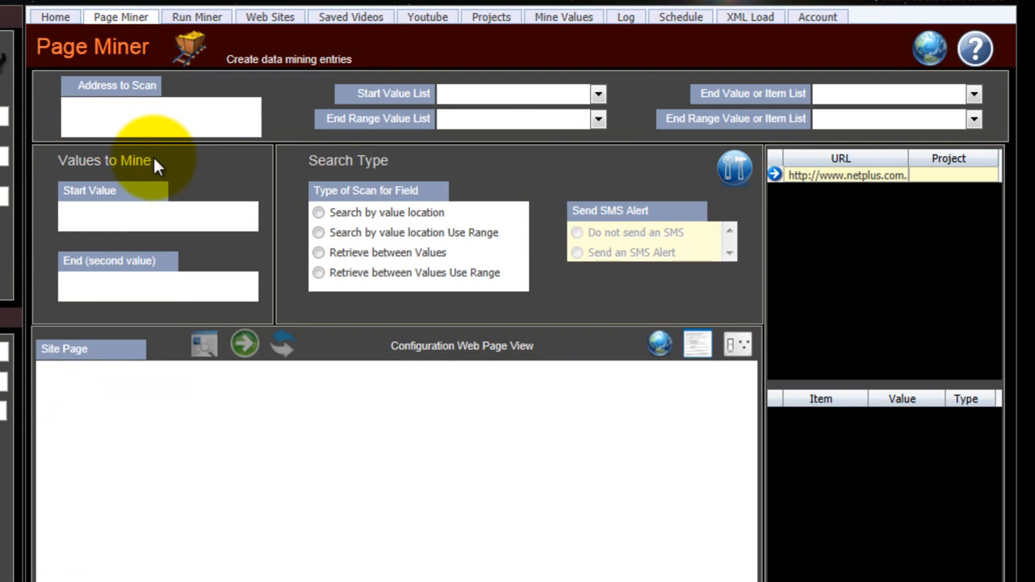
text(code=CA10&group=Tower%20Cases%20With%20Power%20Supply)
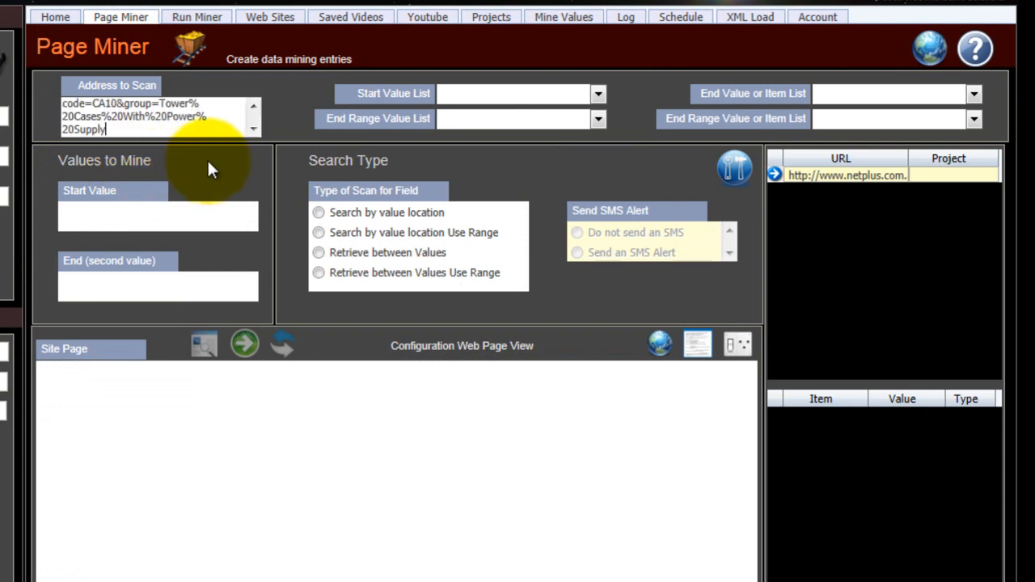
mouse_move(928, 50)
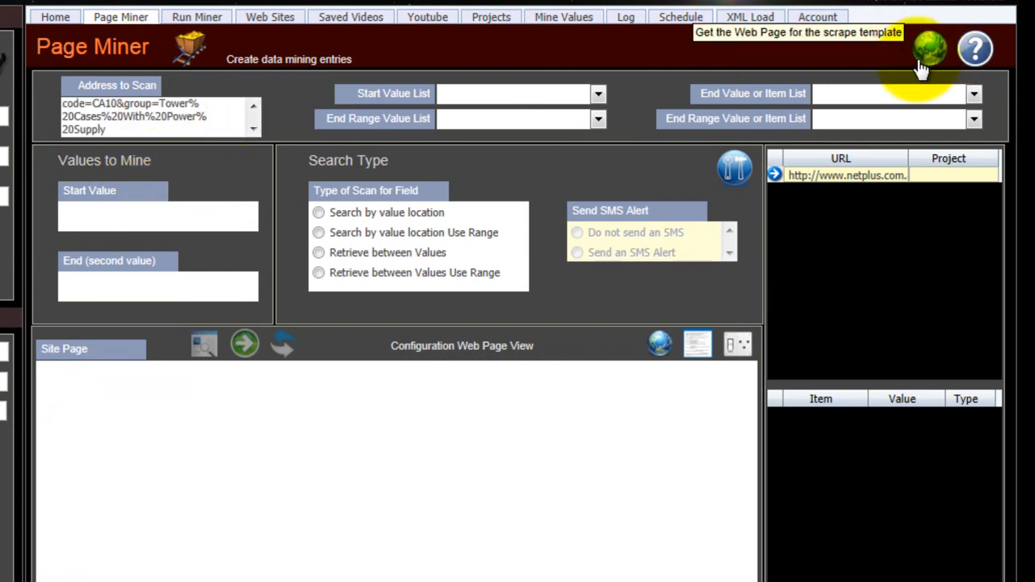
mouse_move(655, 521)
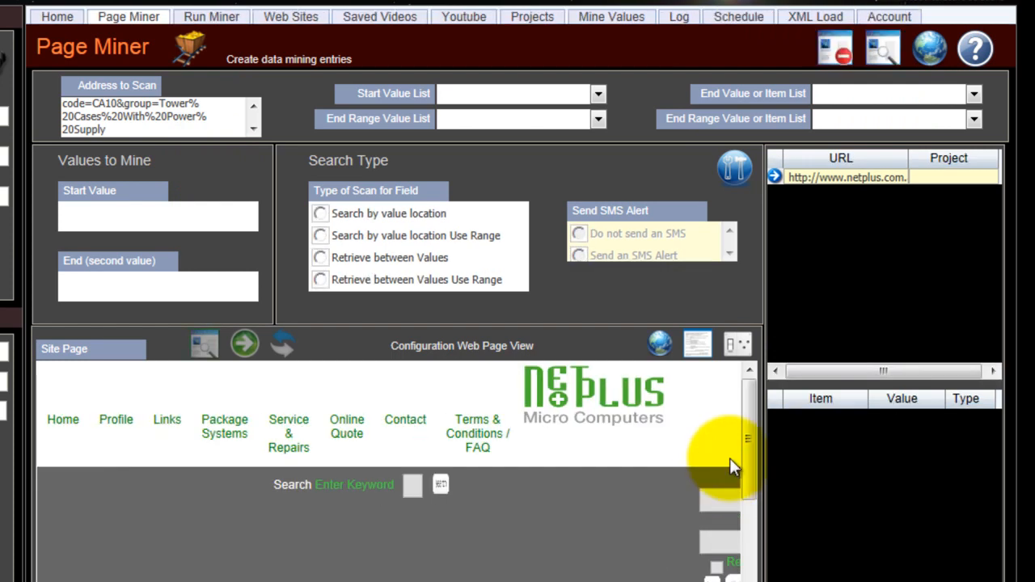
scroll(down, 3)
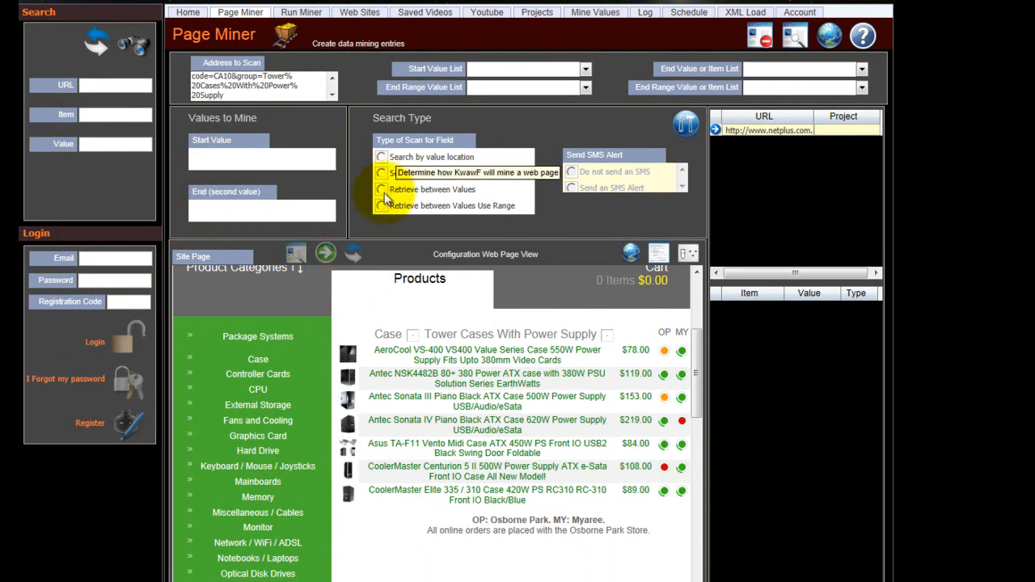
mouse_move(363, 196)
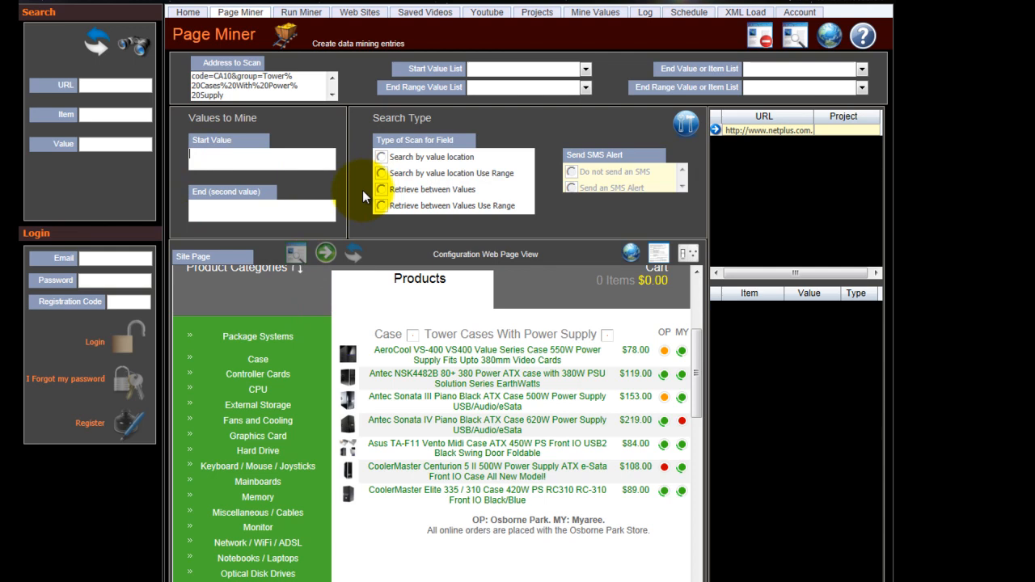
Set start value Aero, end value 78, and the between-values range scan type
text(A)
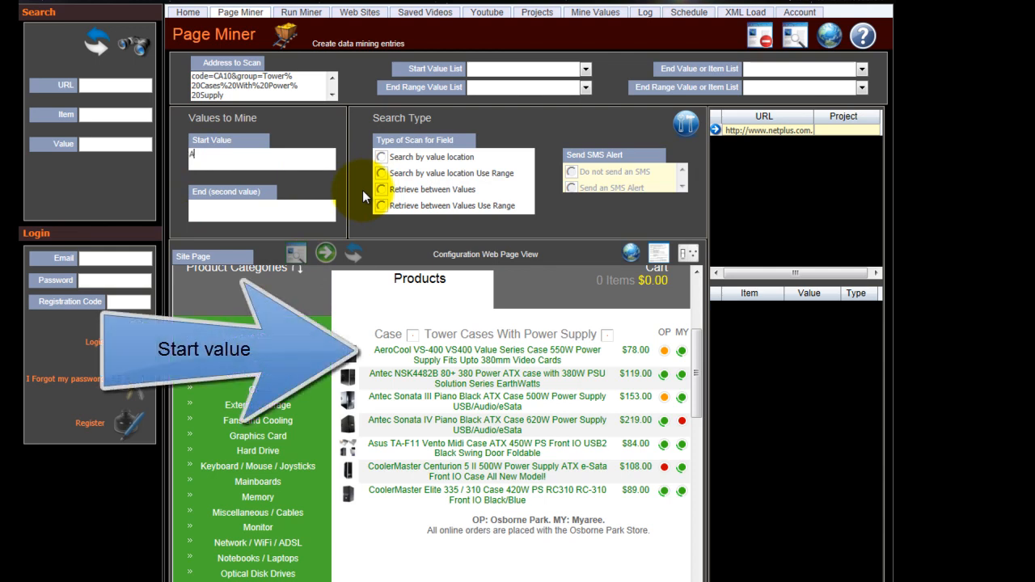
text(Aero)
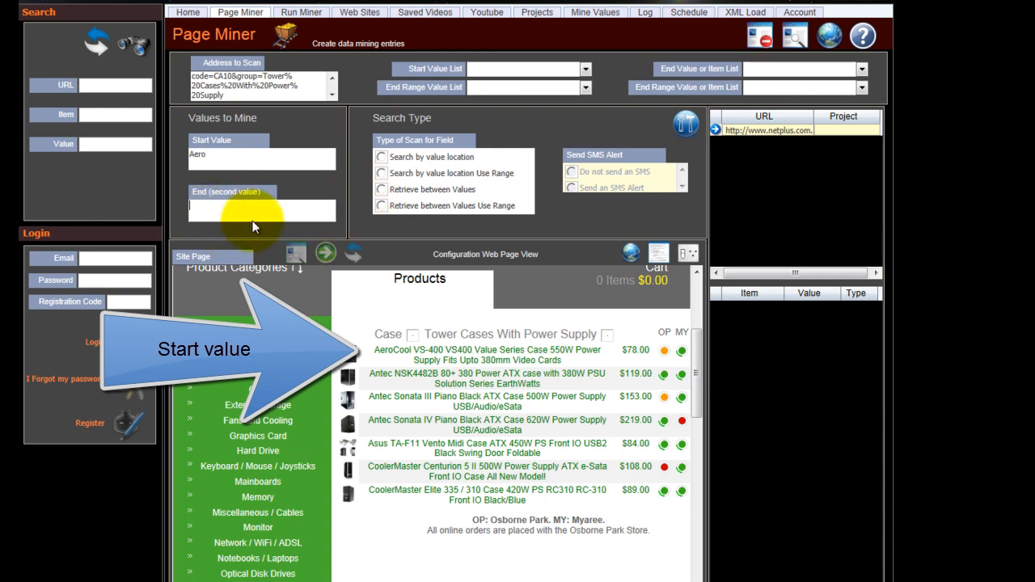
text(78)
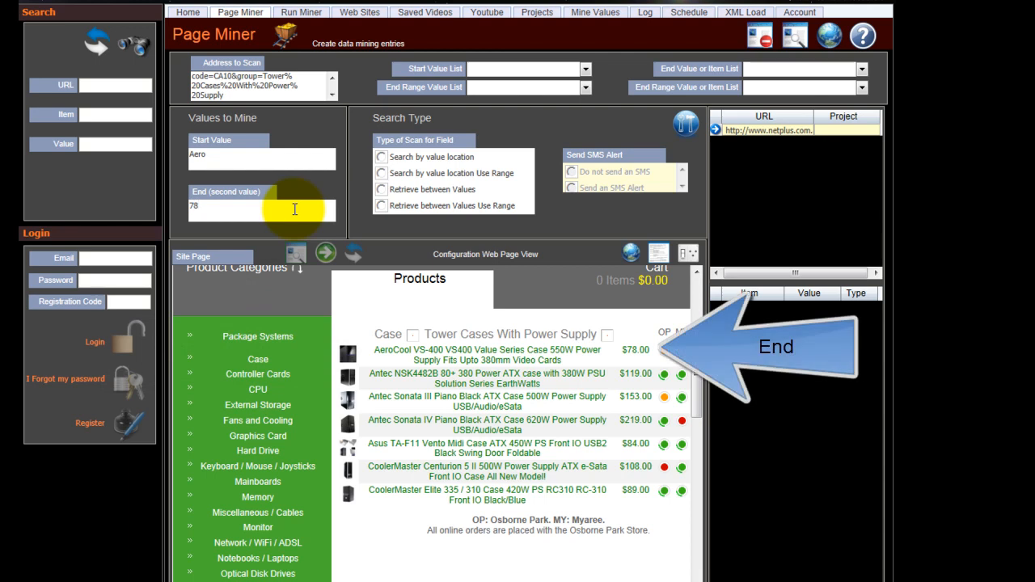
mouse_move(314, 193)
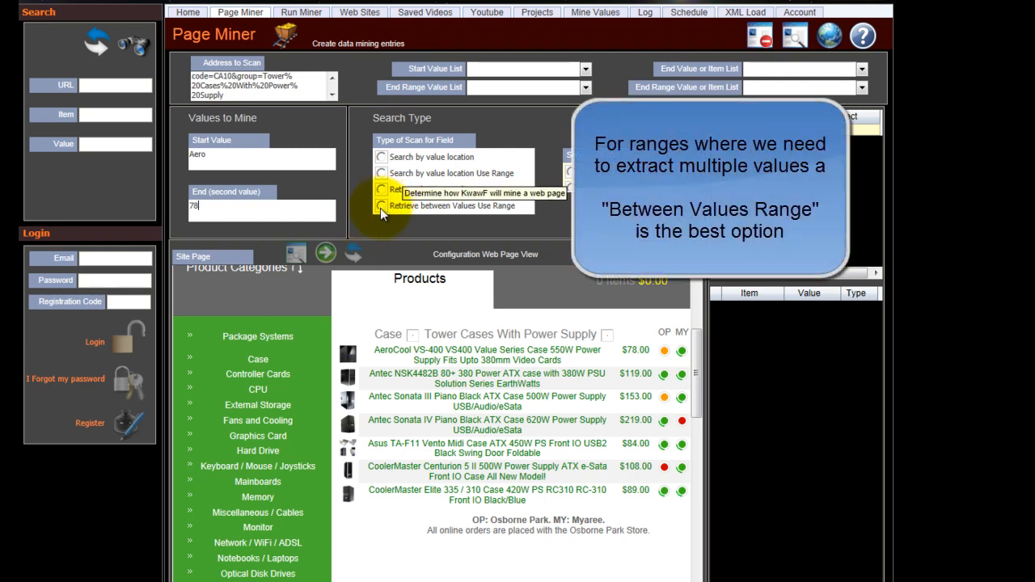
click(382, 189)
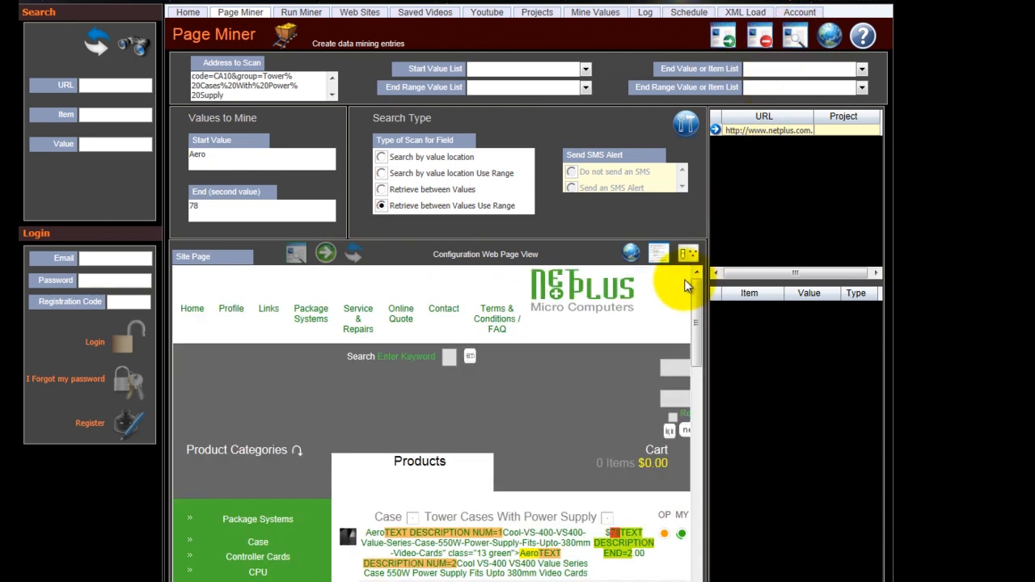
Choose Text Description 1 as start list and Text End 2 as end list
scroll(down, 3)
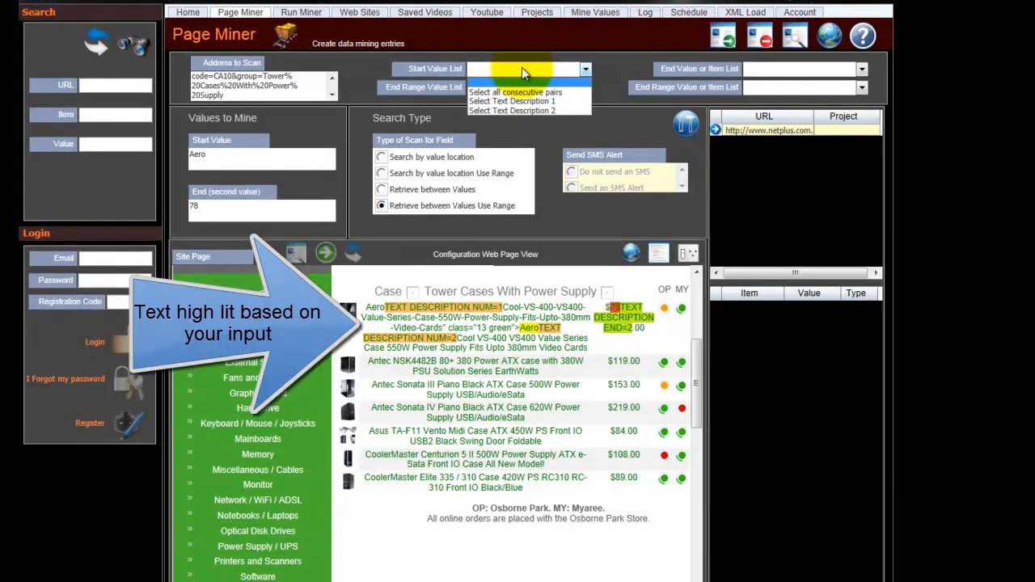
mouse_move(518, 111)
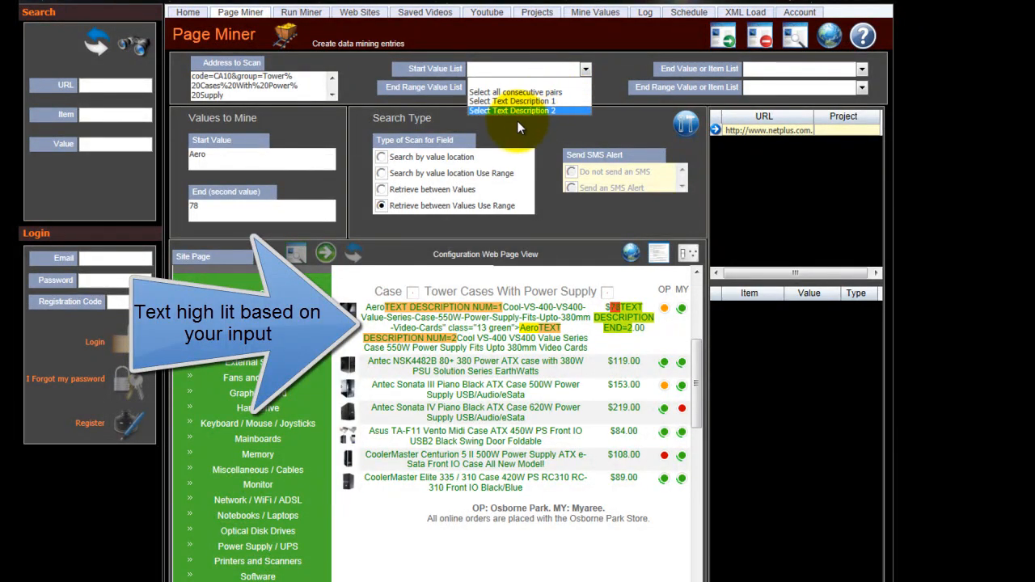
click(516, 100)
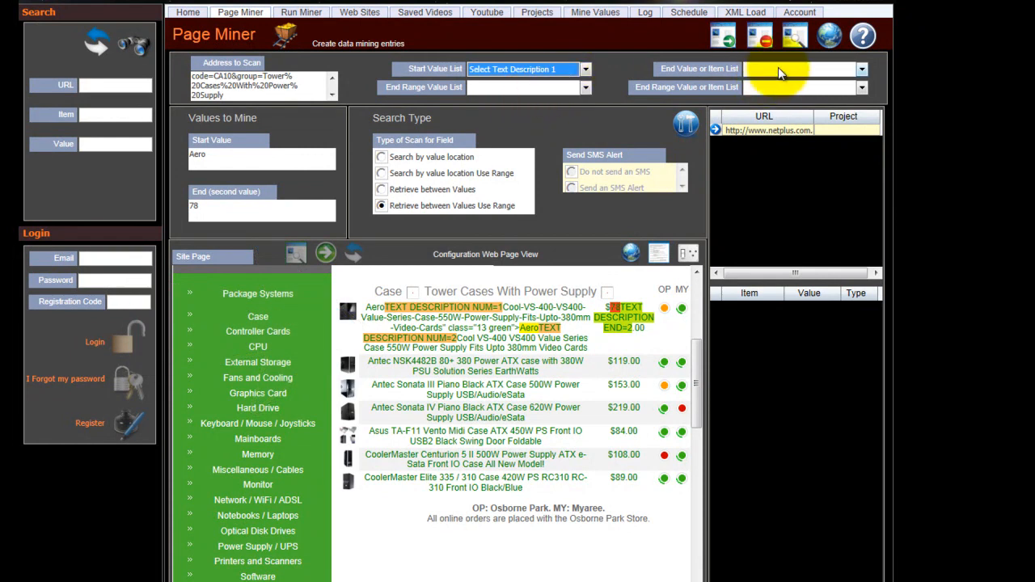
click(861, 69)
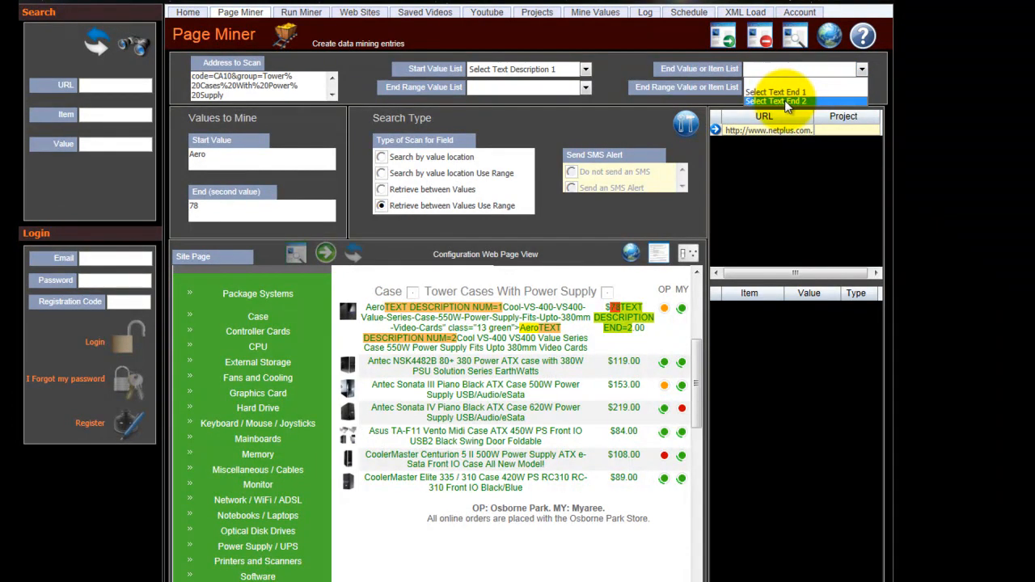
click(776, 101)
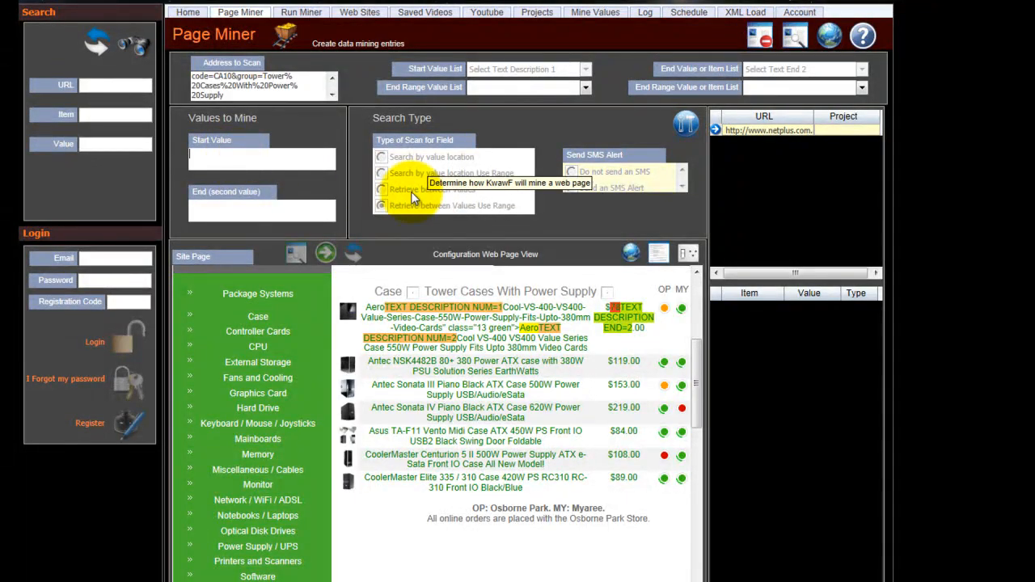
Enter the Cooler-to-89 range, save the Aero–78 entry, and dismiss the saved notice
text(Cooler)
click(262, 210)
text(89)
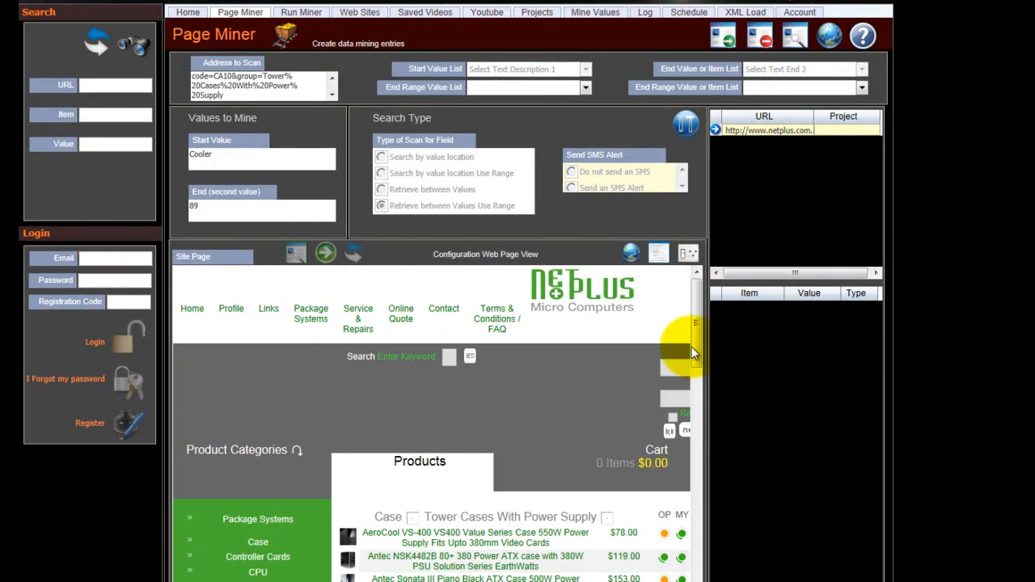
scroll(down, 3)
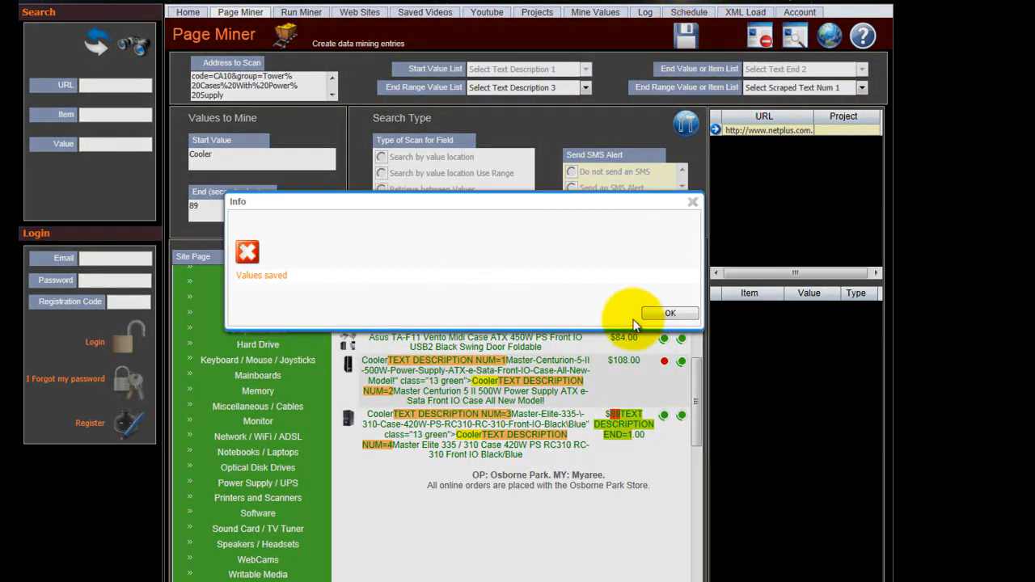
click(671, 313)
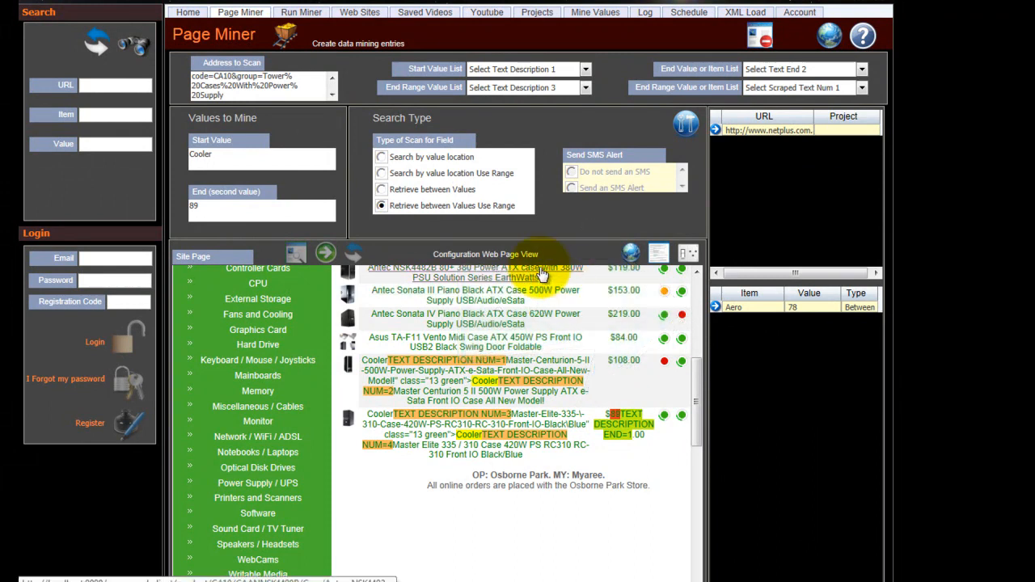
click(301, 11)
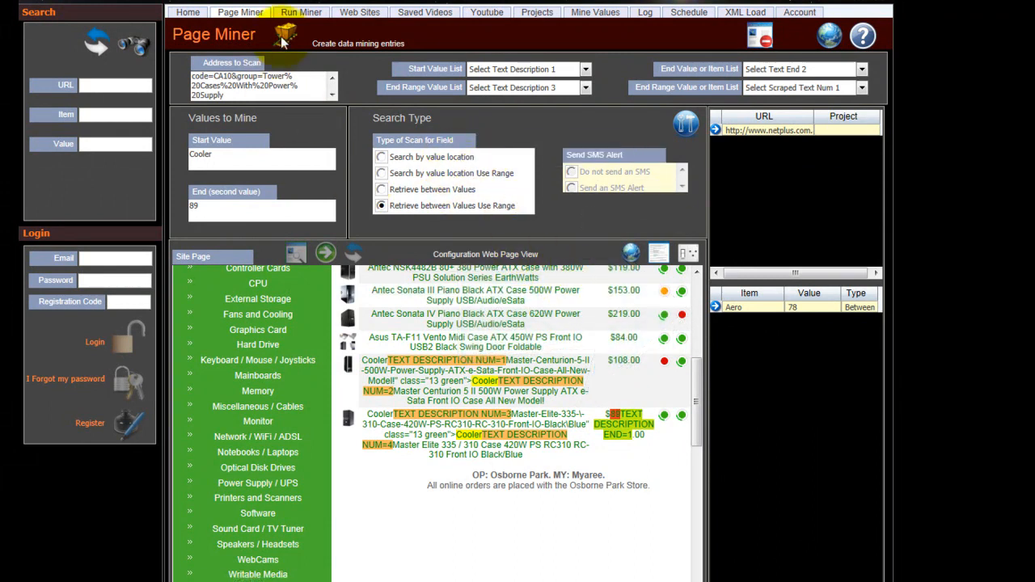
Load the stored Aero–78 entry in Run Miner and run it as a single URL test
click(291, 12)
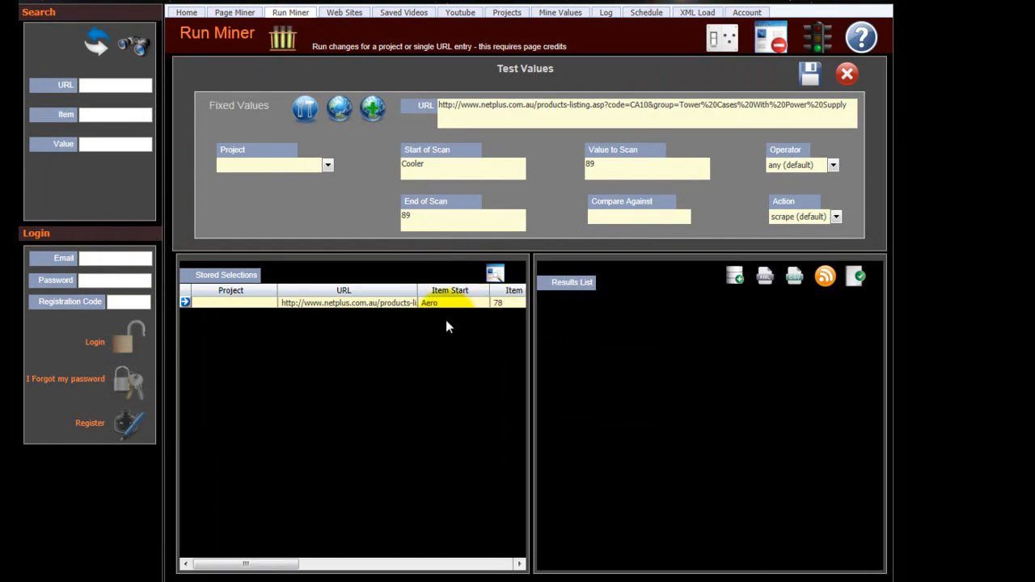
mouse_move(431, 323)
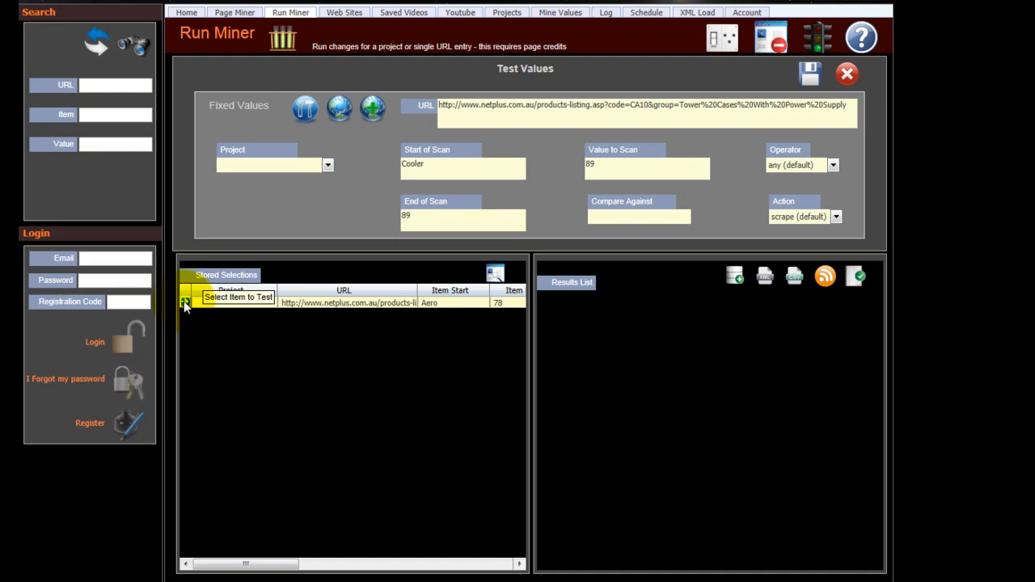
click(185, 302)
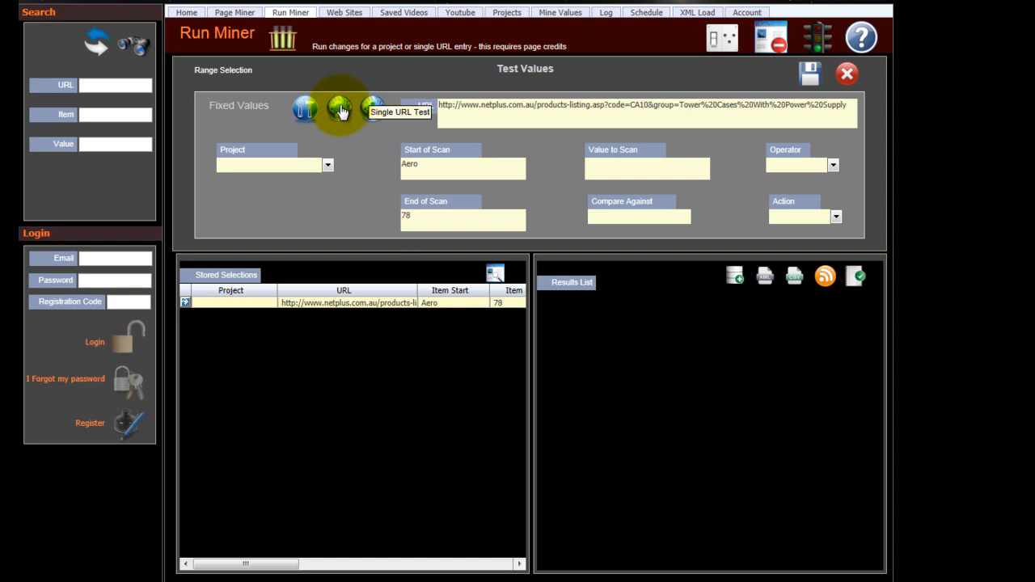
click(340, 108)
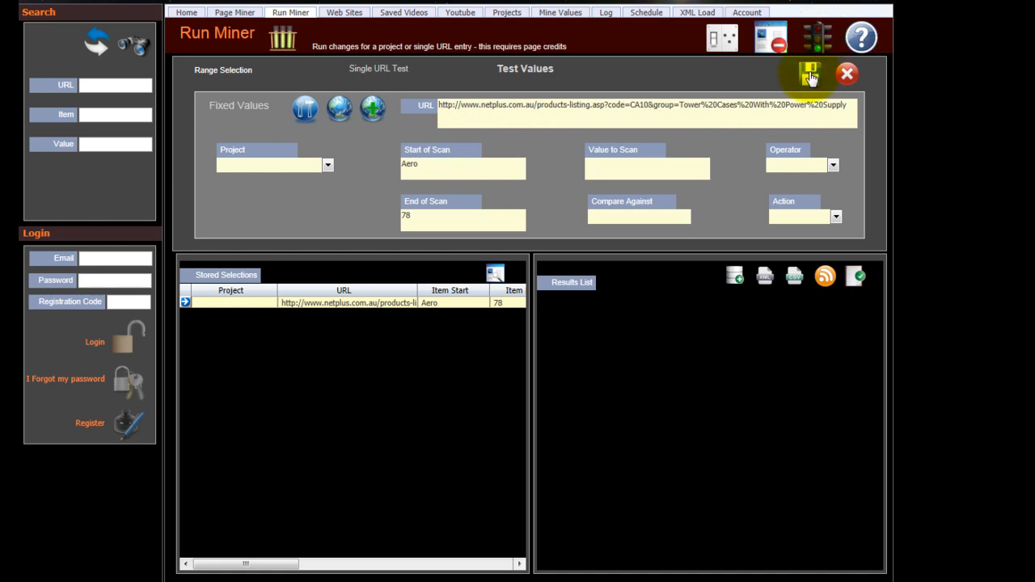
click(809, 75)
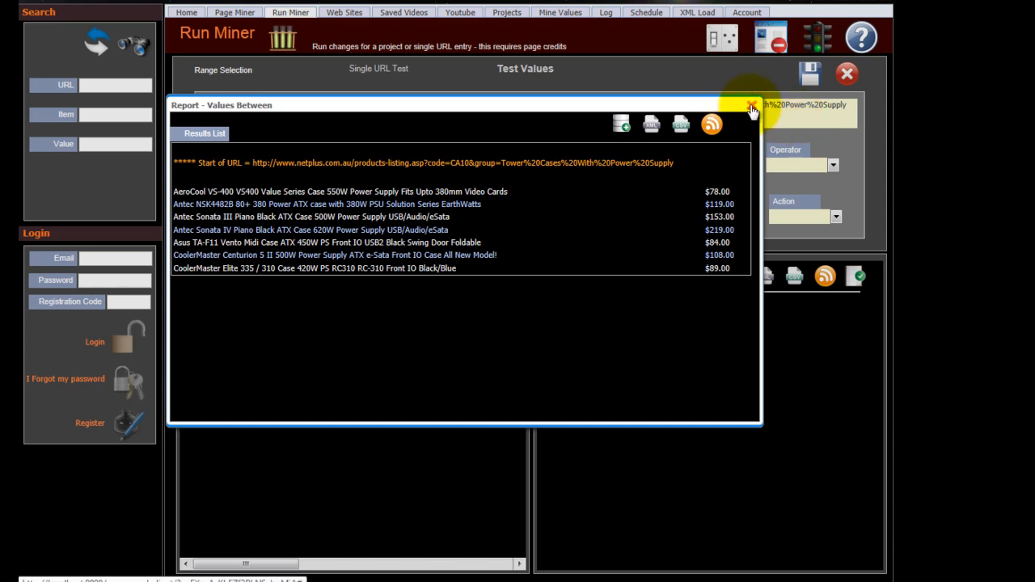
mouse_move(751, 111)
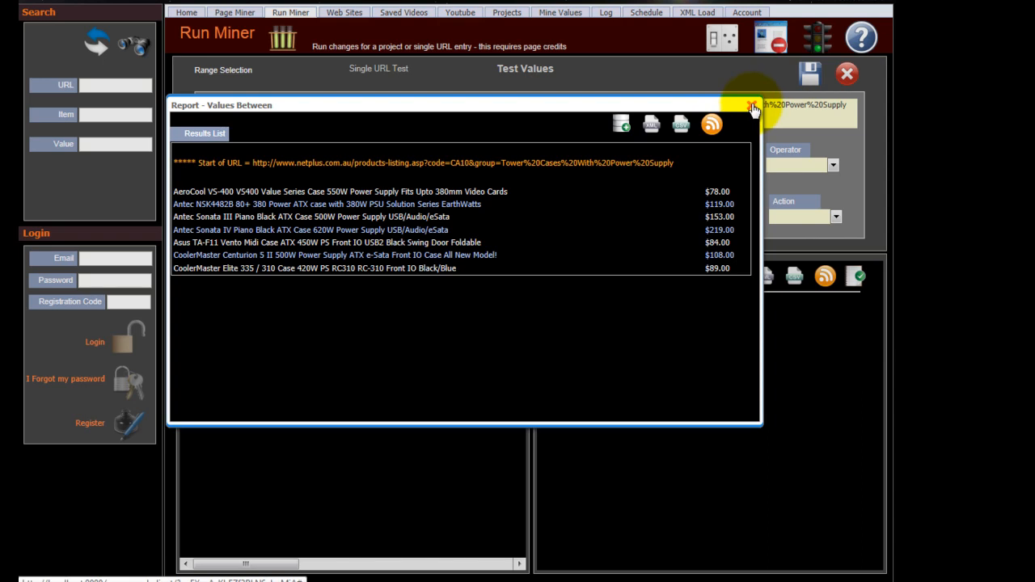
click(752, 108)
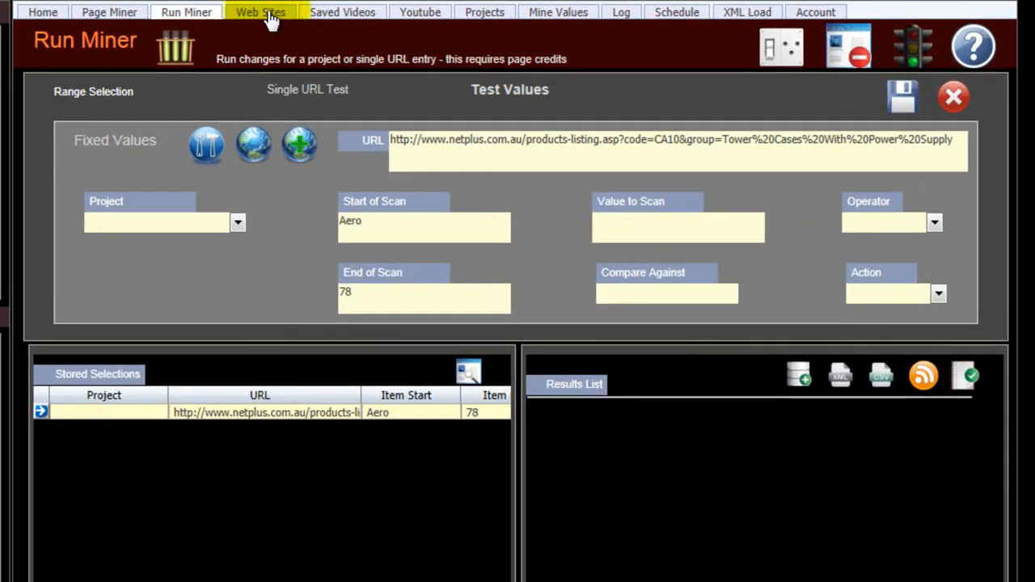
Tour Web Sites, Projects, Mine Values, Log, Schedule and XML Load, ending on Account
click(260, 11)
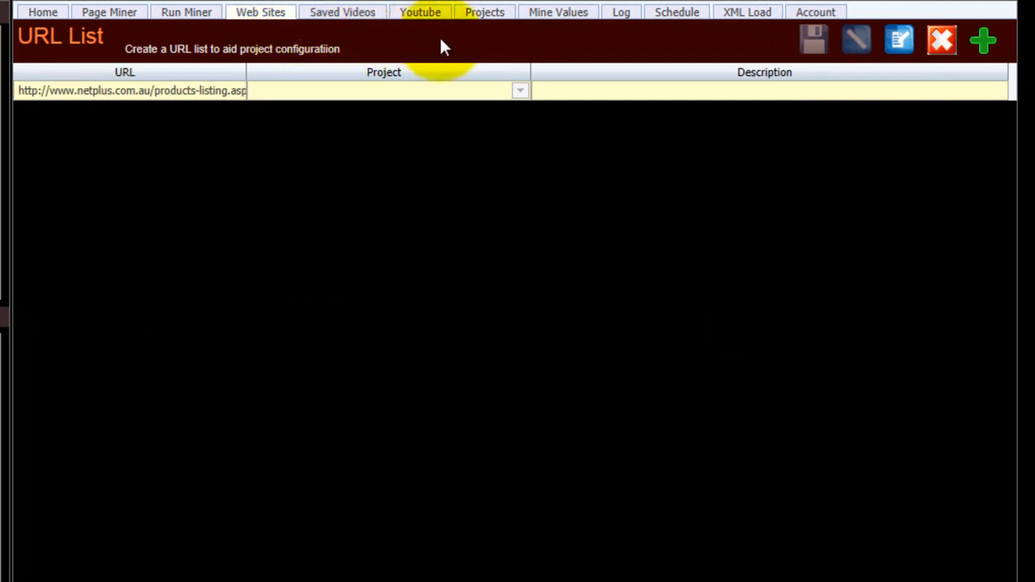
click(484, 11)
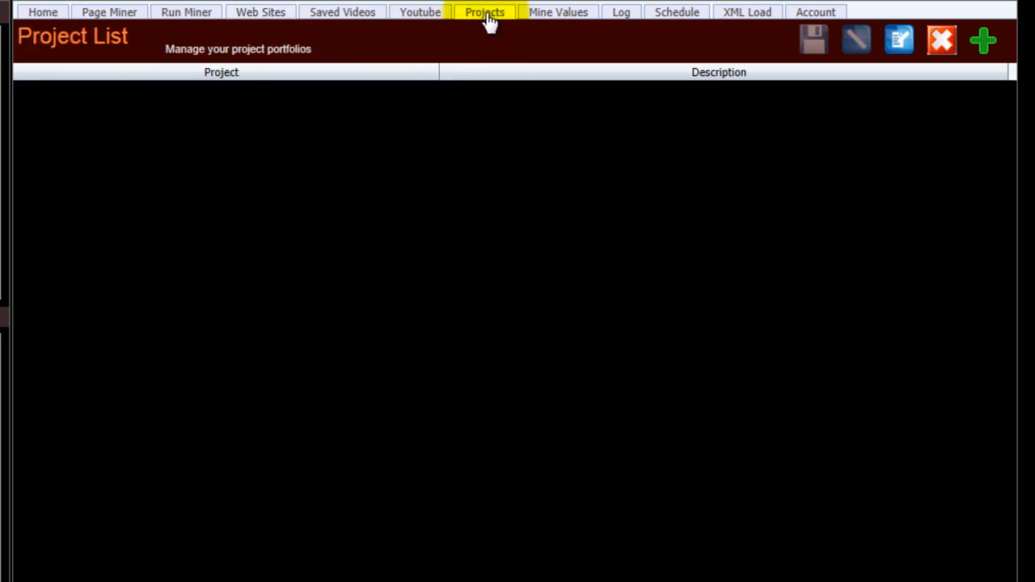
mouse_move(489, 23)
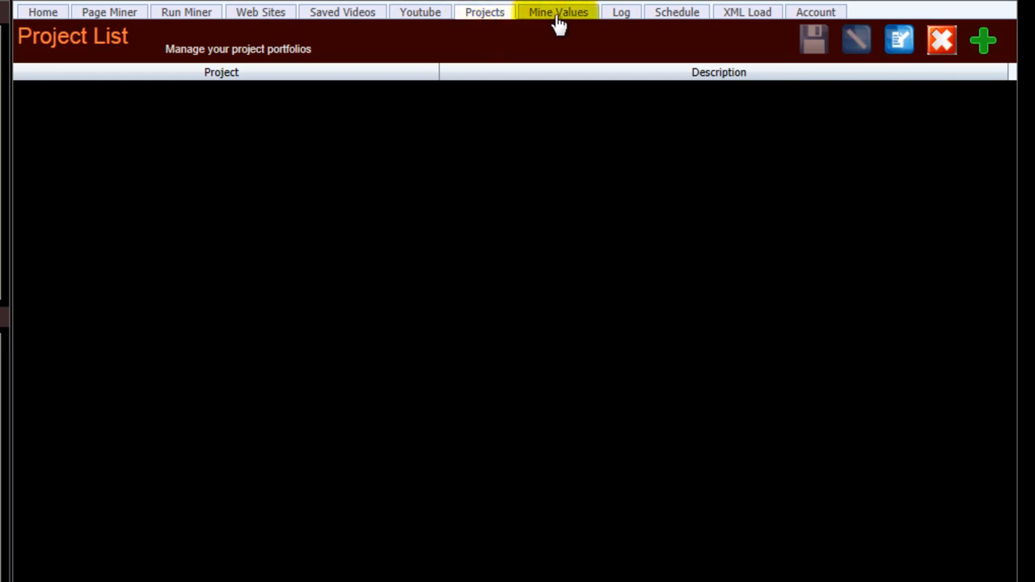
click(558, 12)
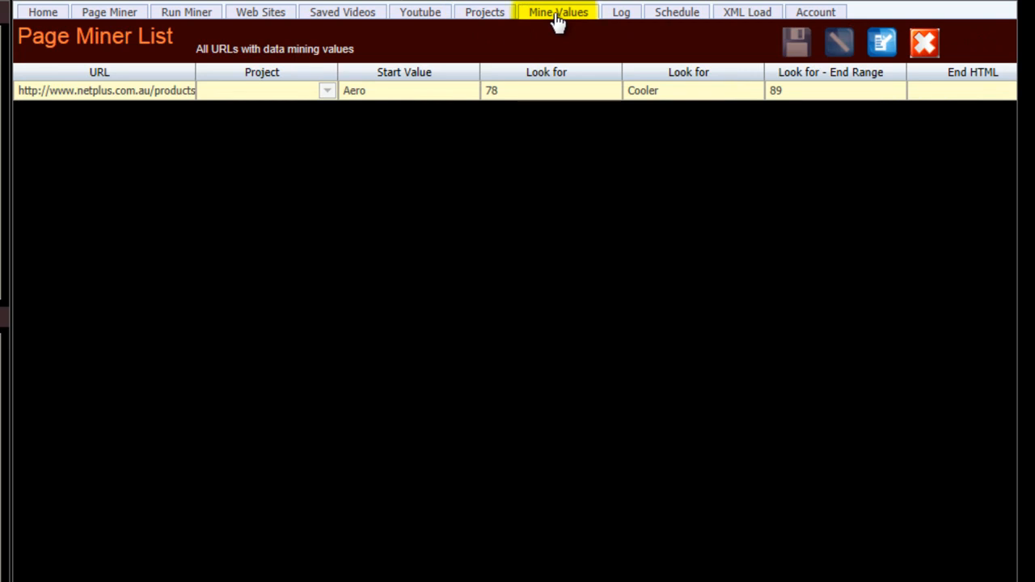
click(621, 12)
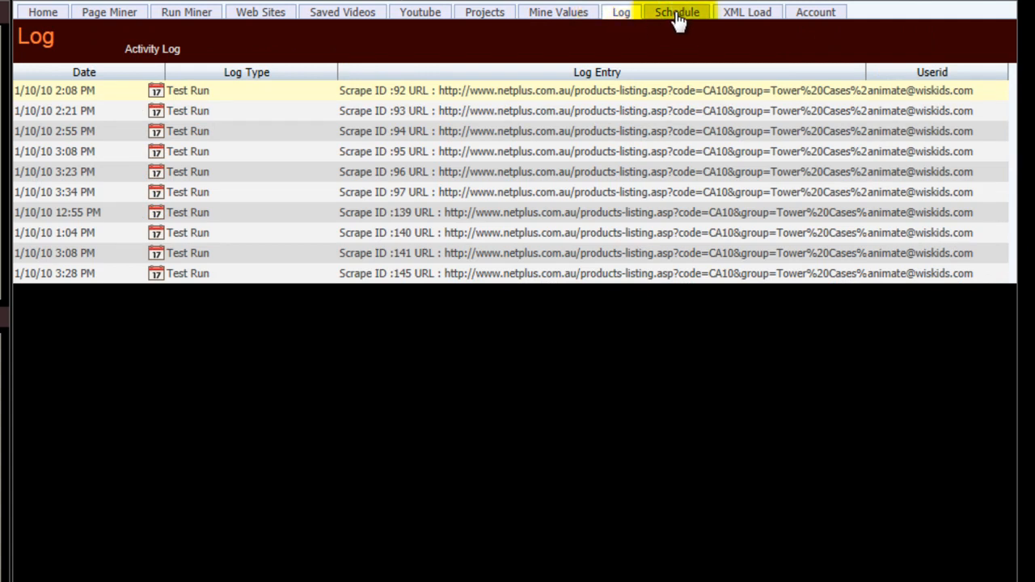
click(677, 12)
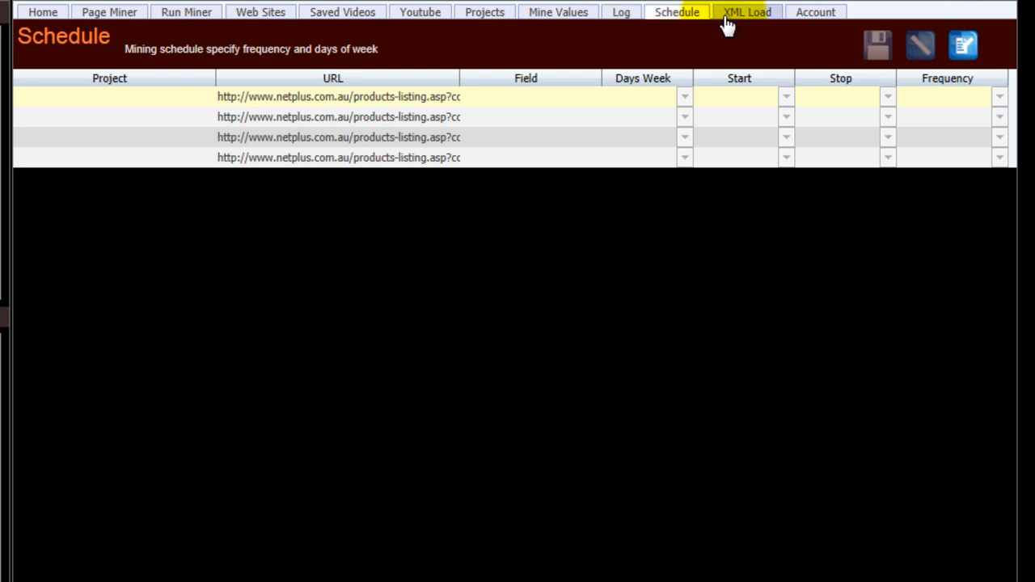
click(745, 12)
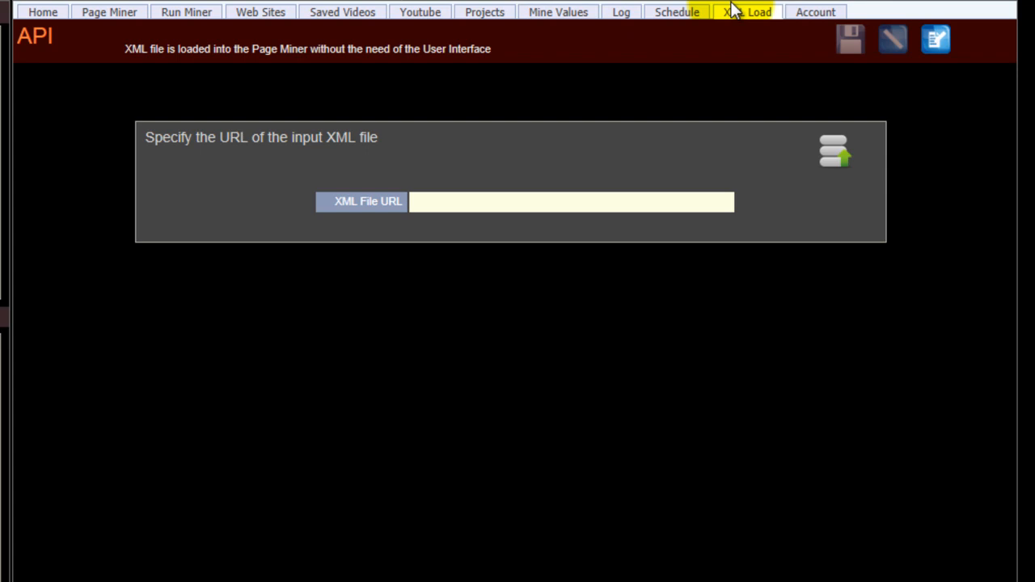
mouse_move(736, 10)
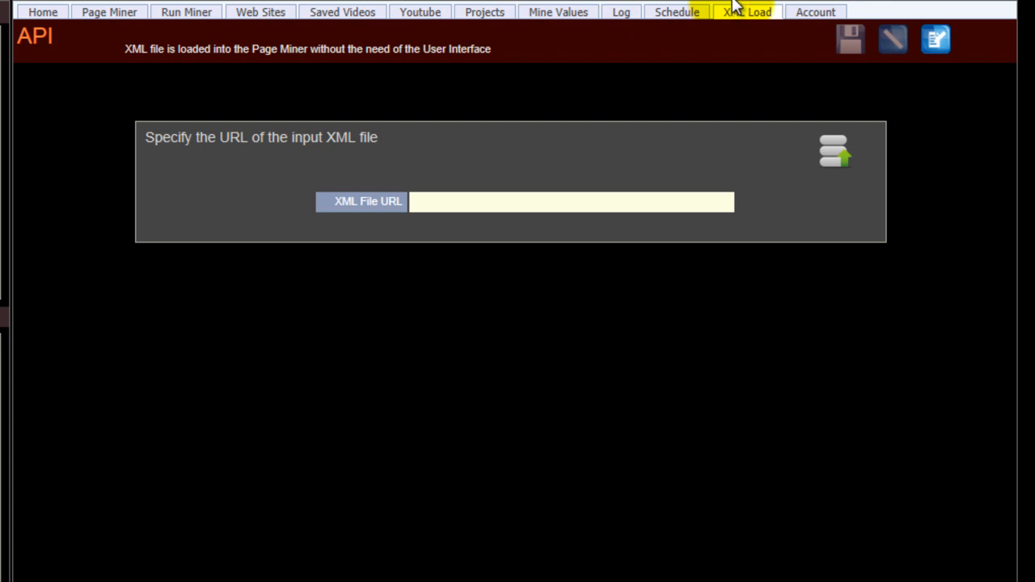
click(815, 11)
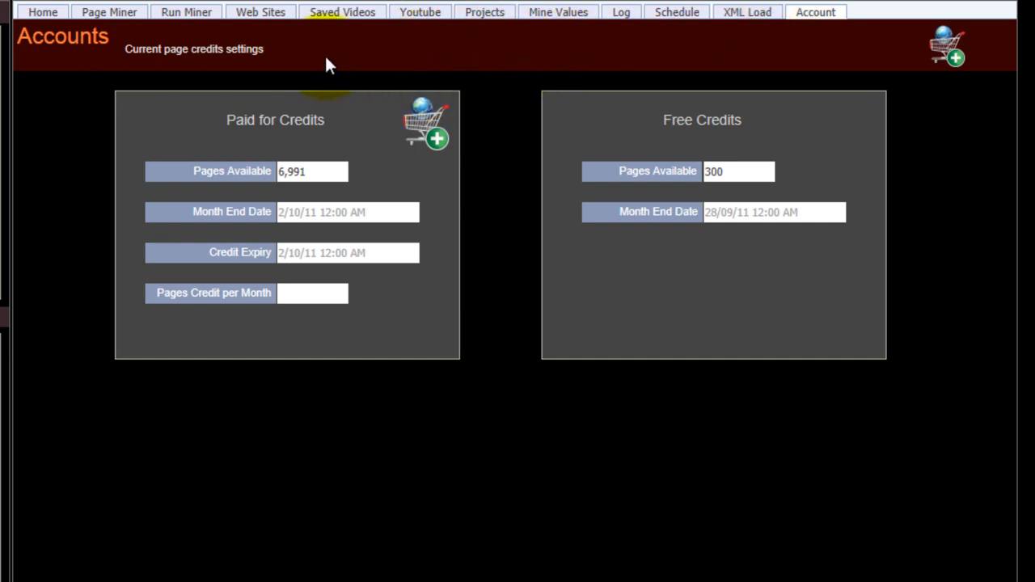
mouse_move(303, 60)
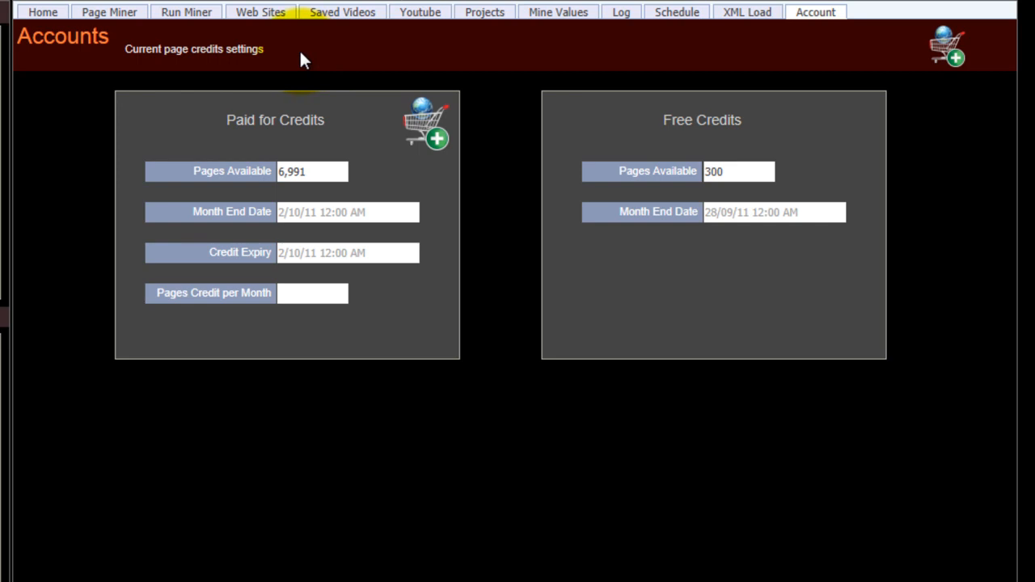
mouse_move(483, 12)
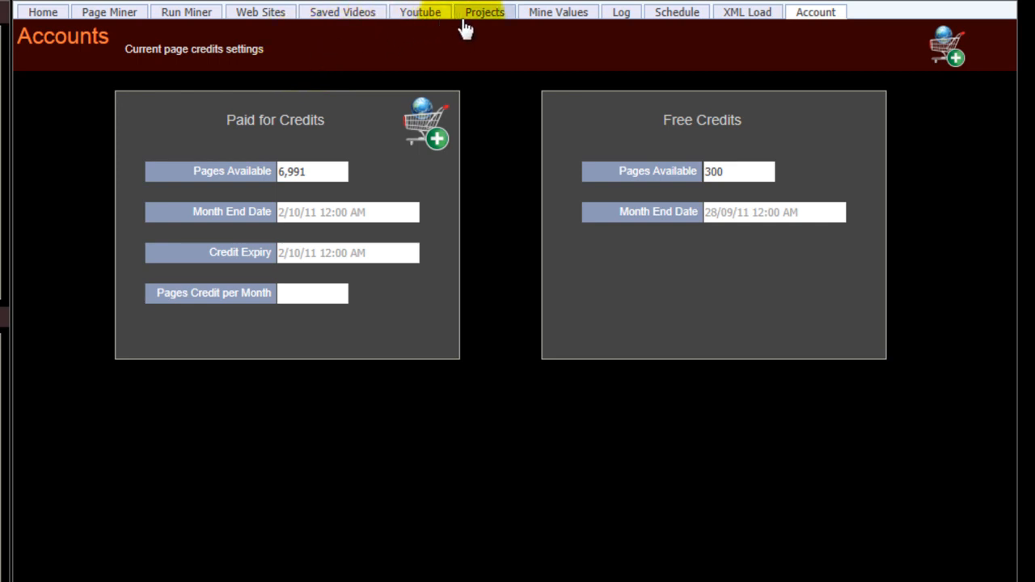
Search YouTube for 'top gear' and start fetching the videos
click(420, 12)
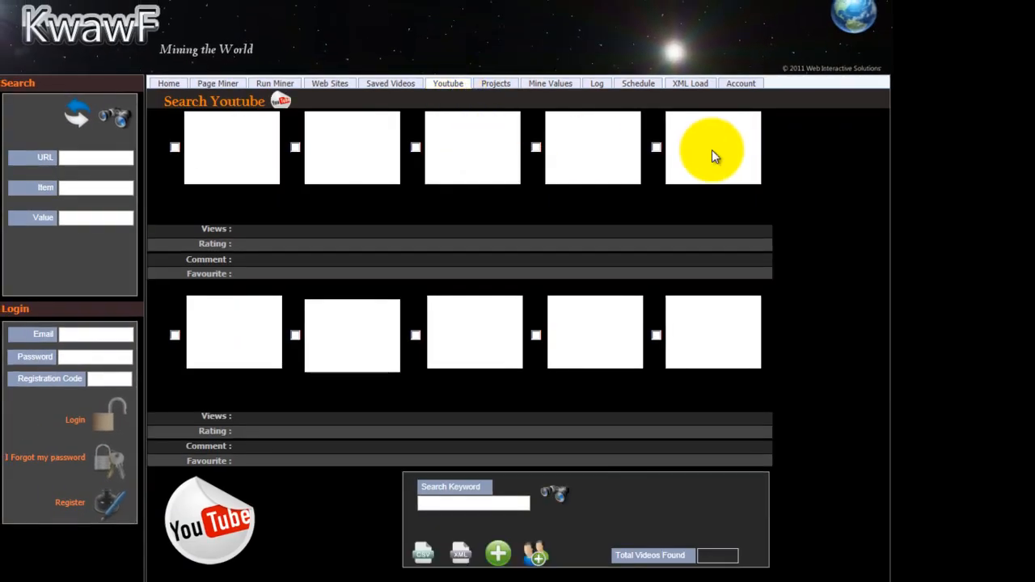
mouse_move(774, 150)
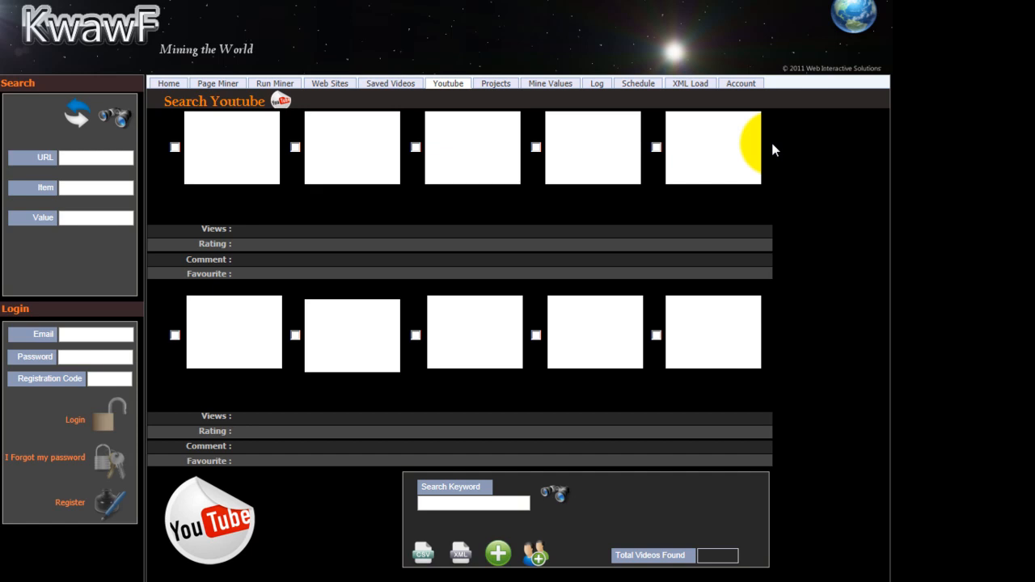
click(473, 503)
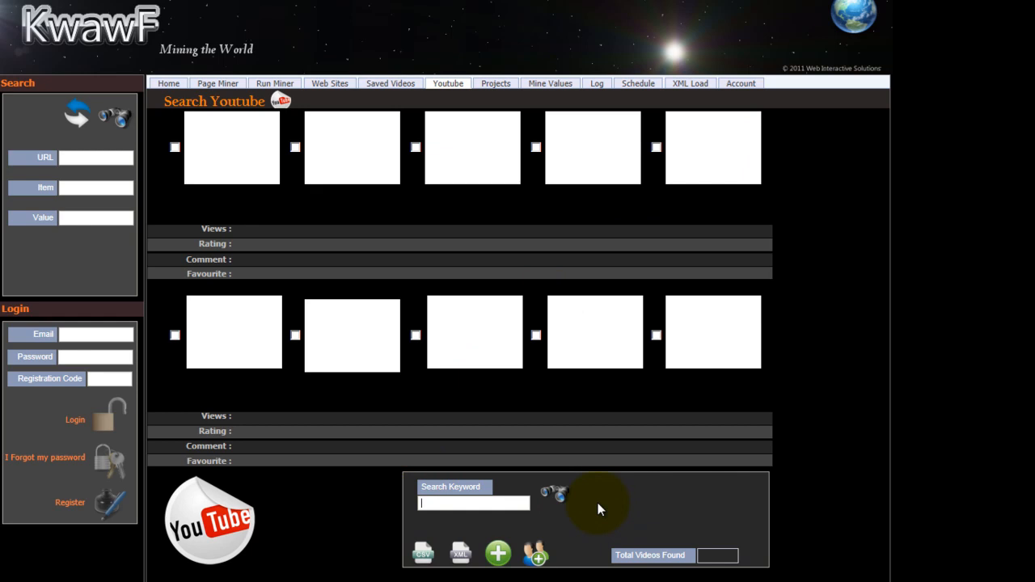
text(top gear)
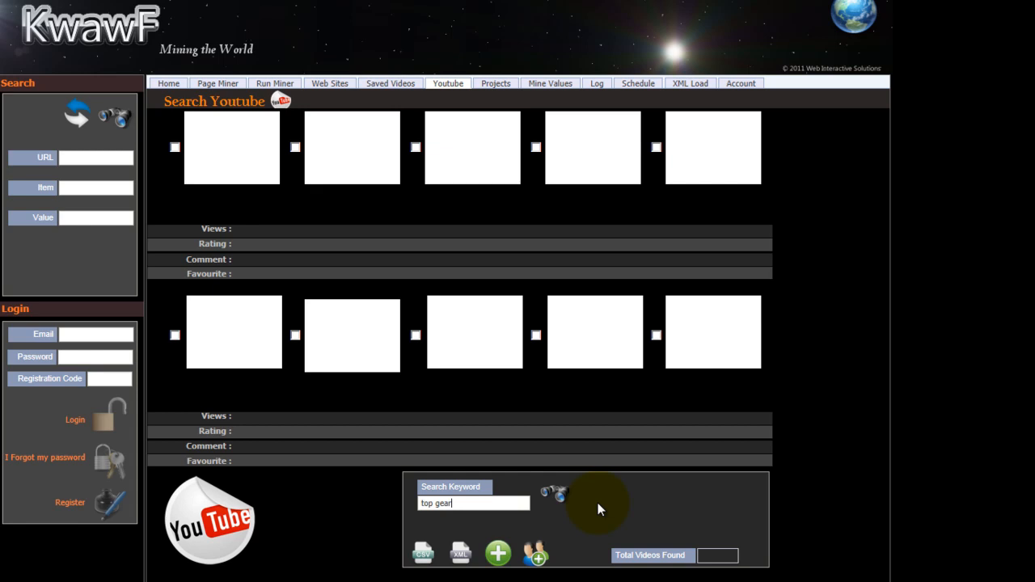
mouse_move(558, 494)
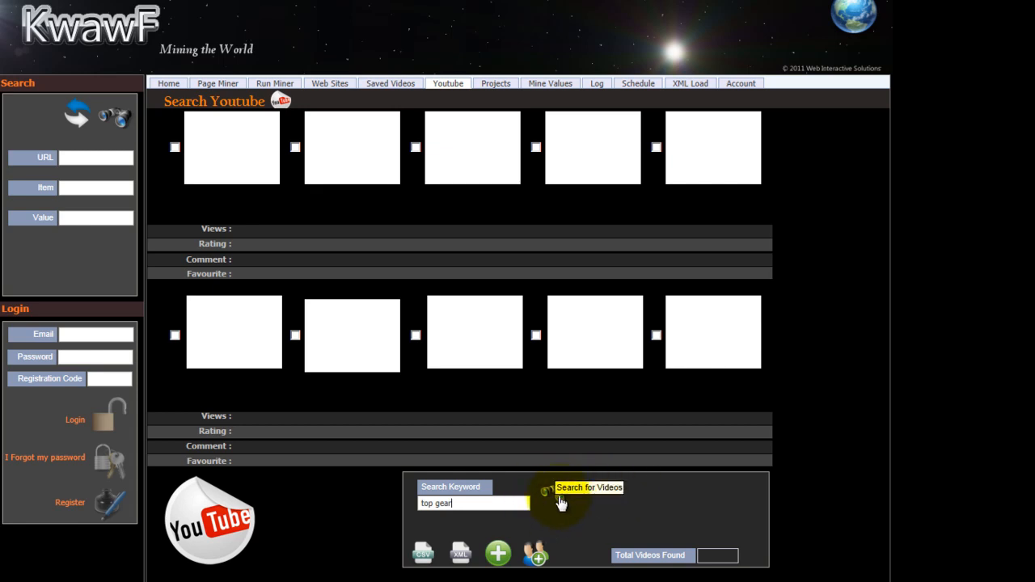
click(589, 487)
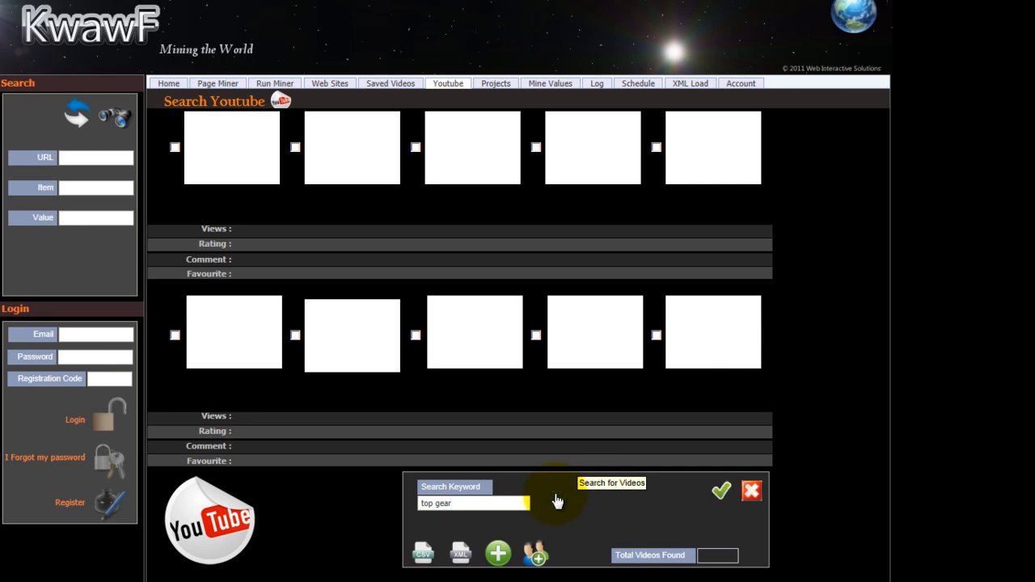
click(720, 491)
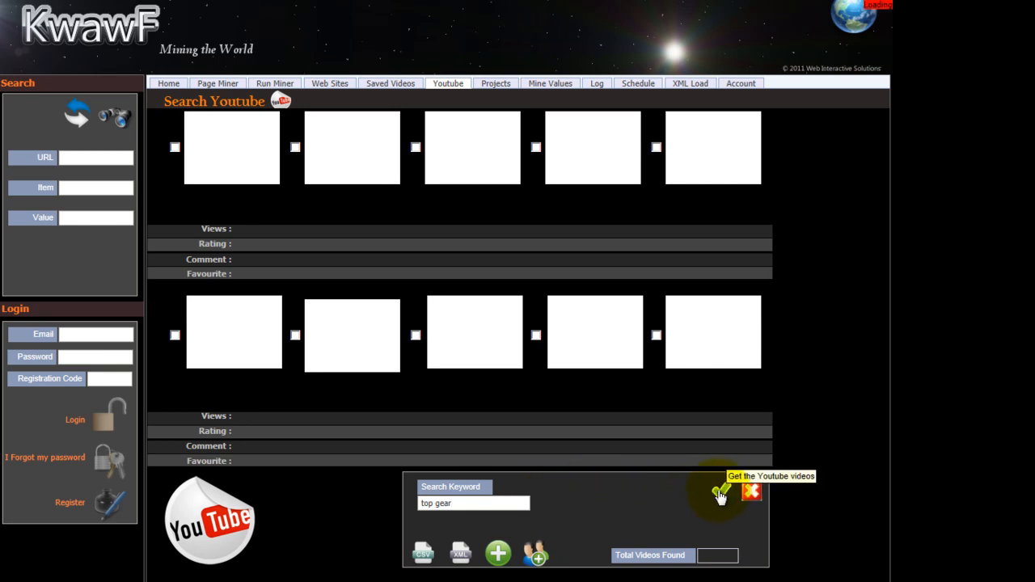
Add the first two top gear videos to the database and view Saved Videos
click(720, 494)
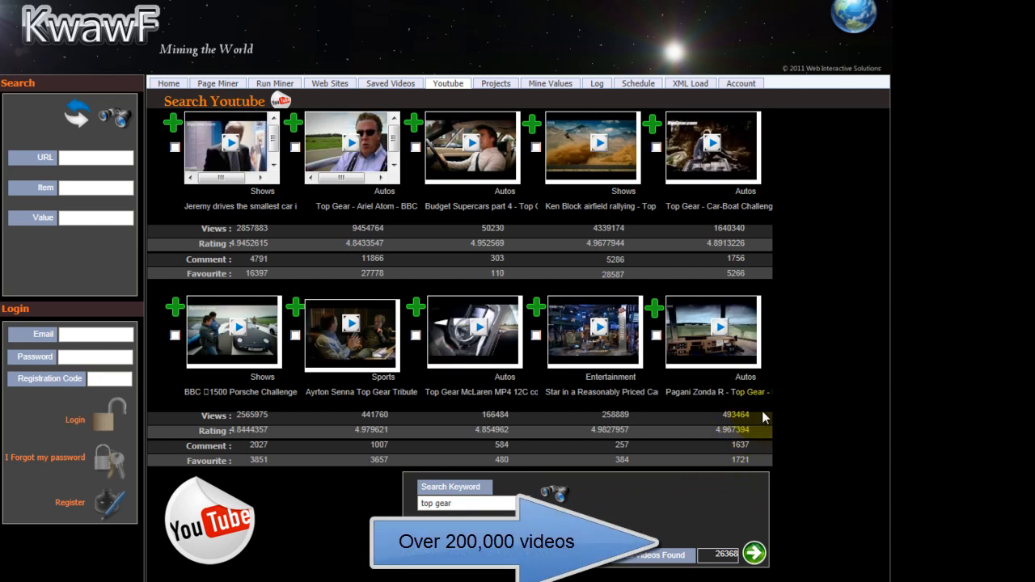
mouse_move(811, 358)
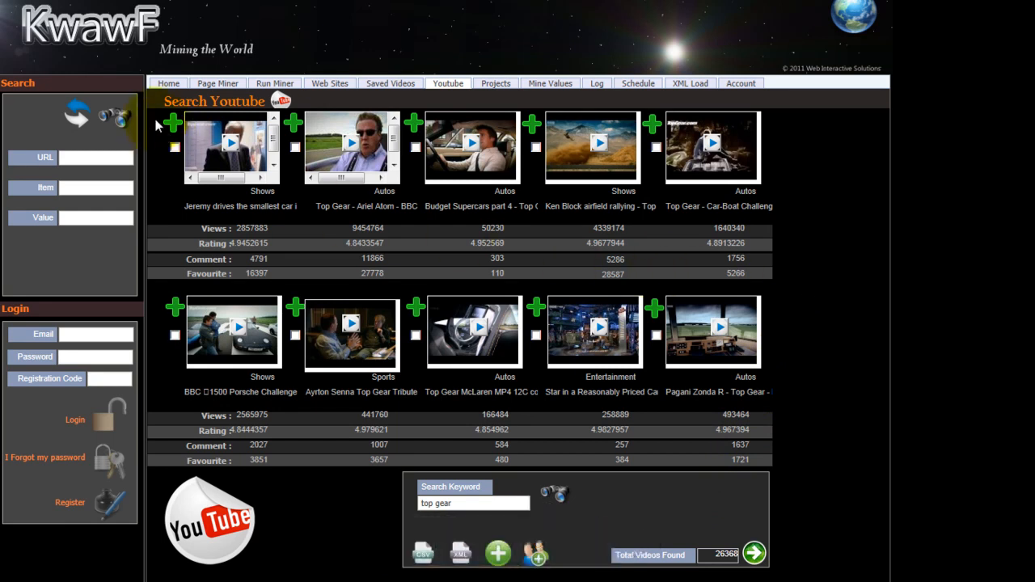
mouse_move(173, 124)
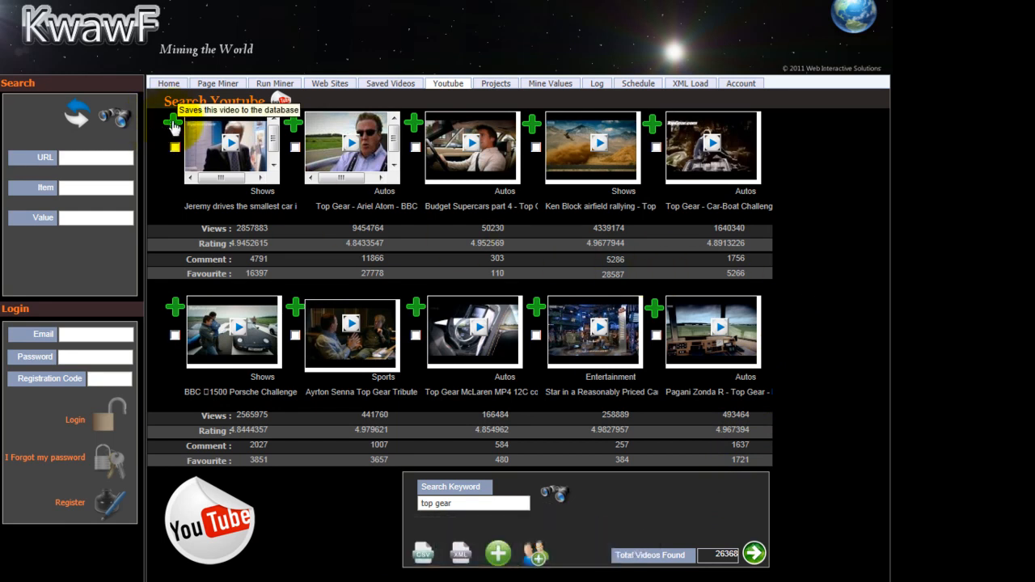
click(174, 124)
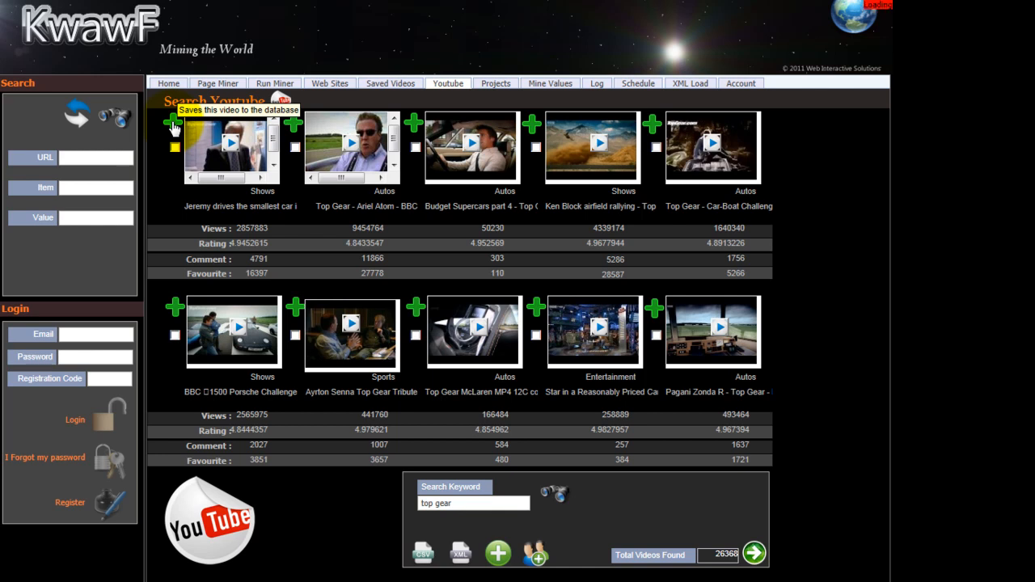
click(173, 123)
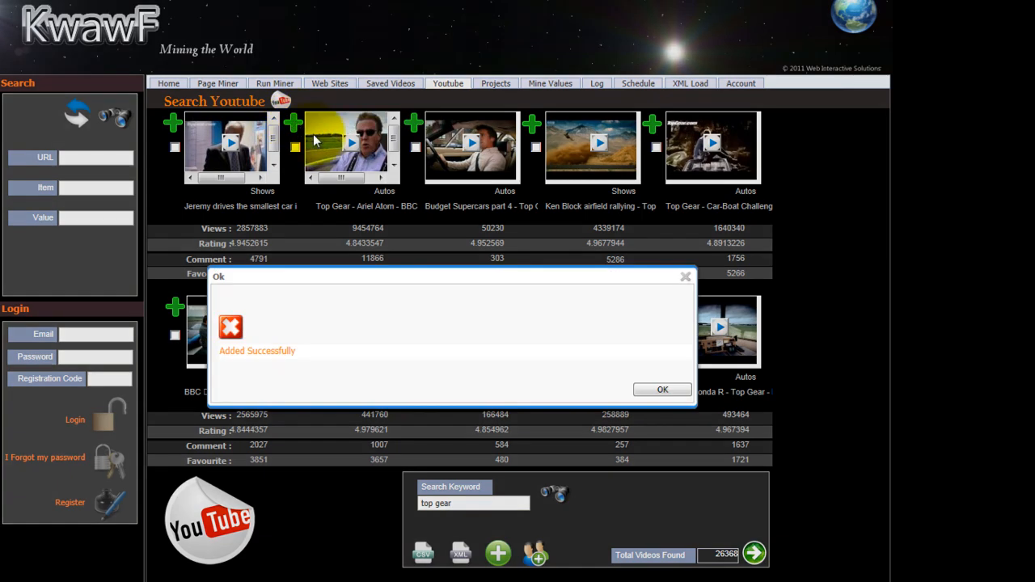
click(662, 389)
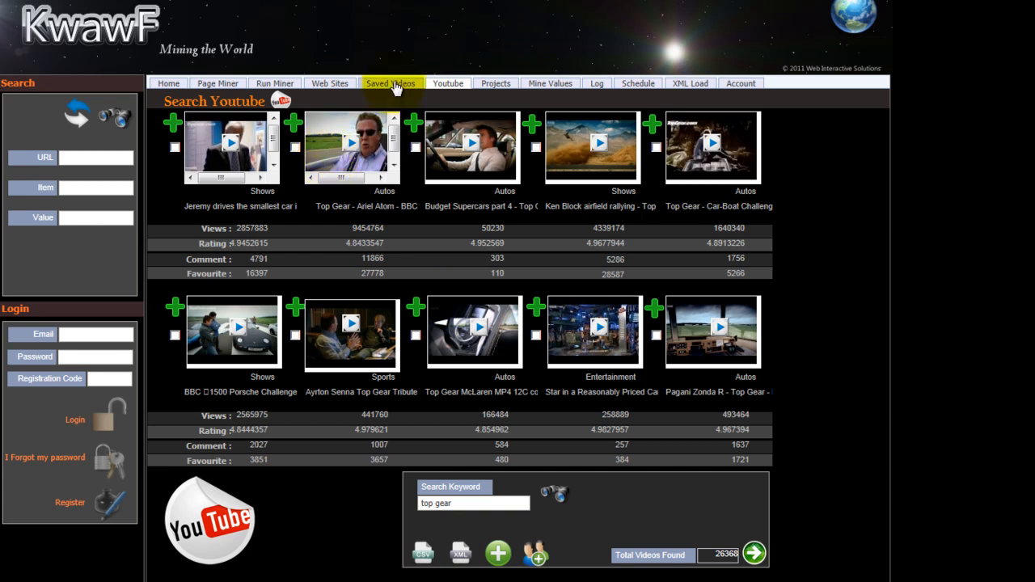
click(391, 83)
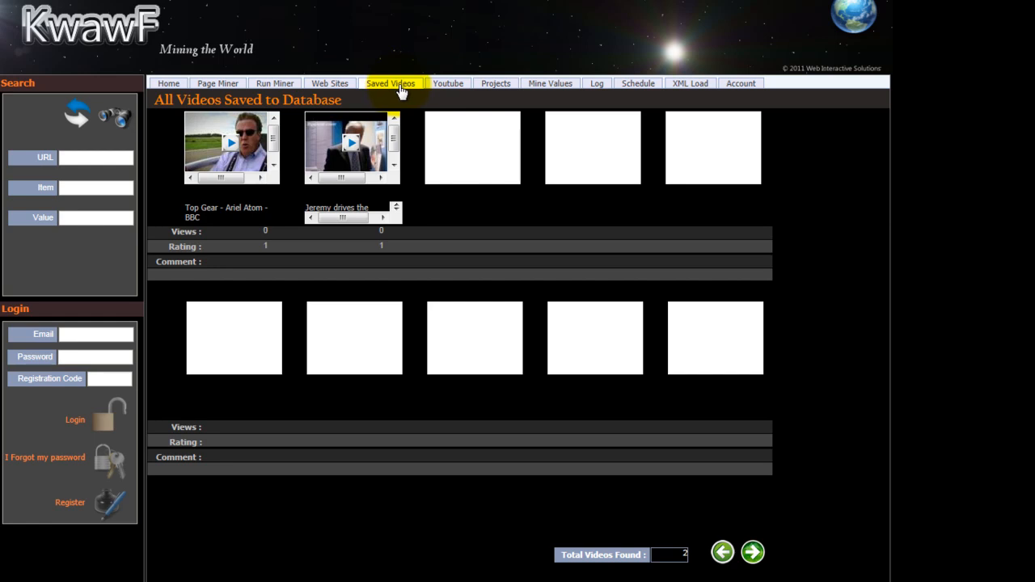
mouse_move(402, 96)
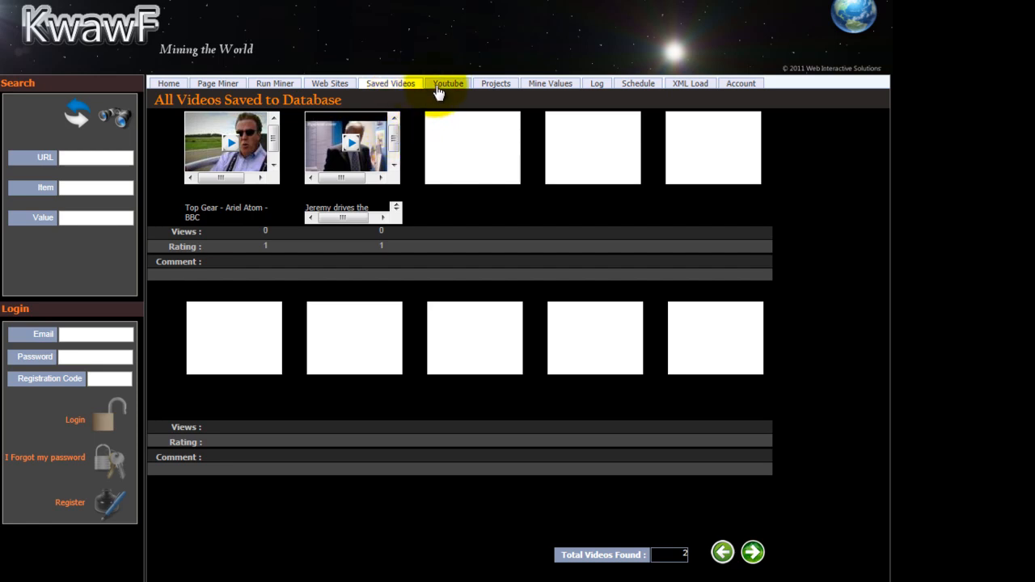
Rerun the 'top gear' search, select all ten videos and add them to the selection
click(448, 83)
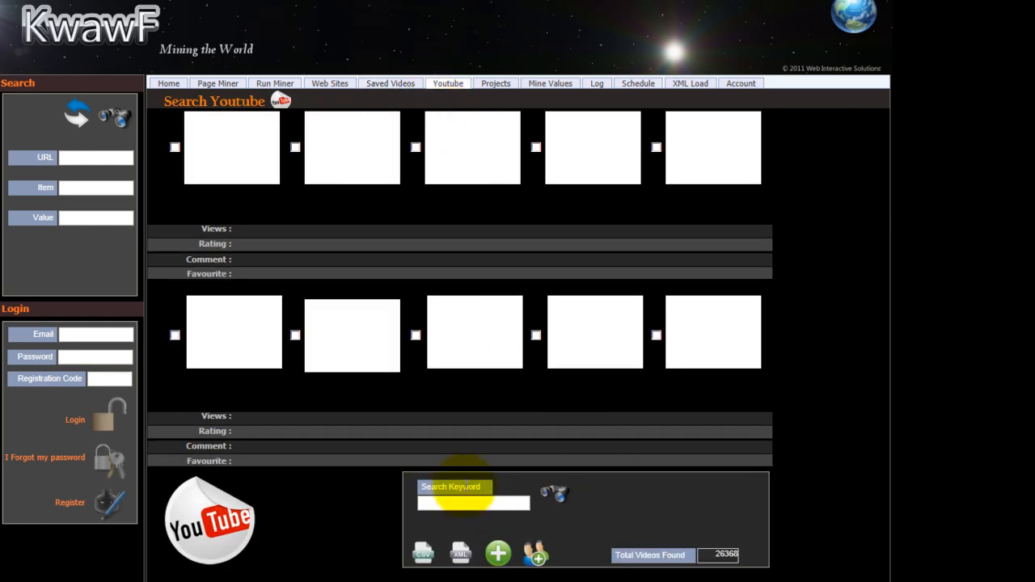
text(top gear)
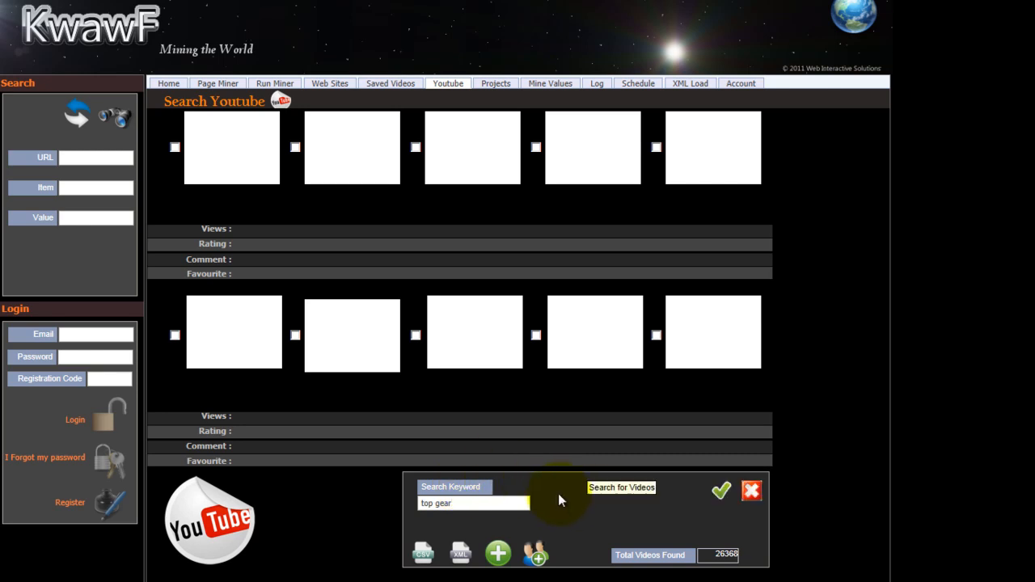
click(721, 490)
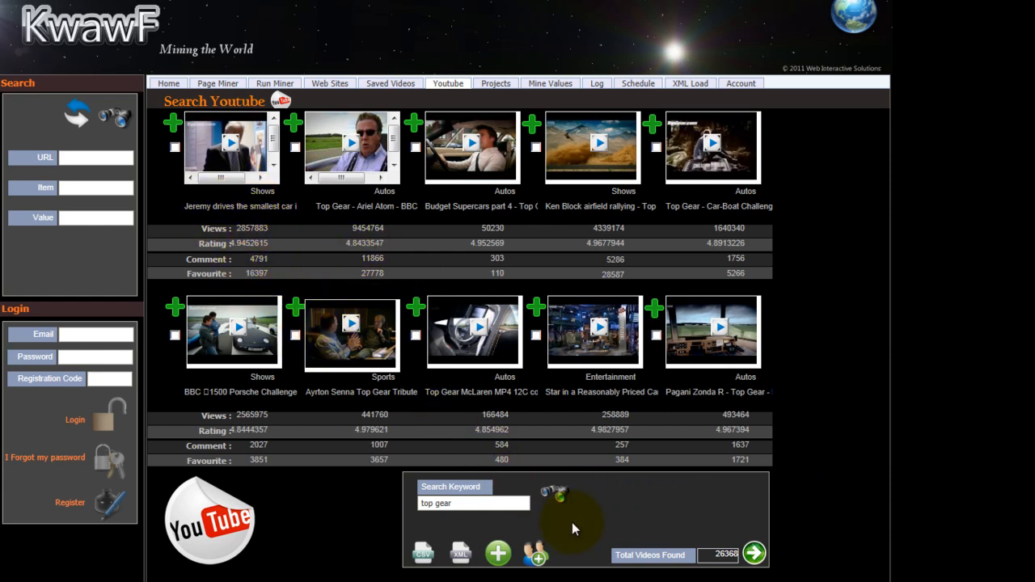
mouse_move(554, 550)
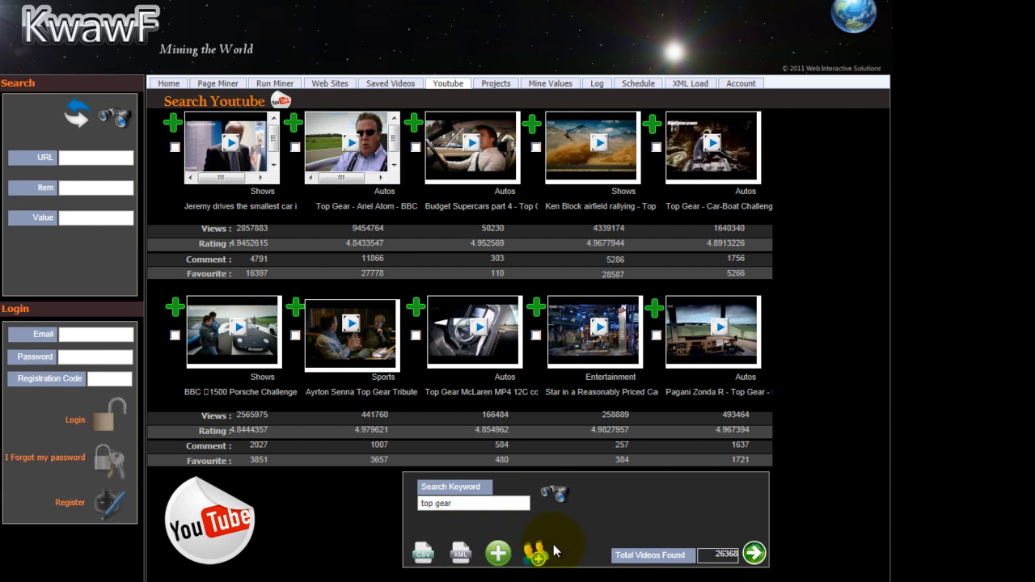
mouse_move(538, 554)
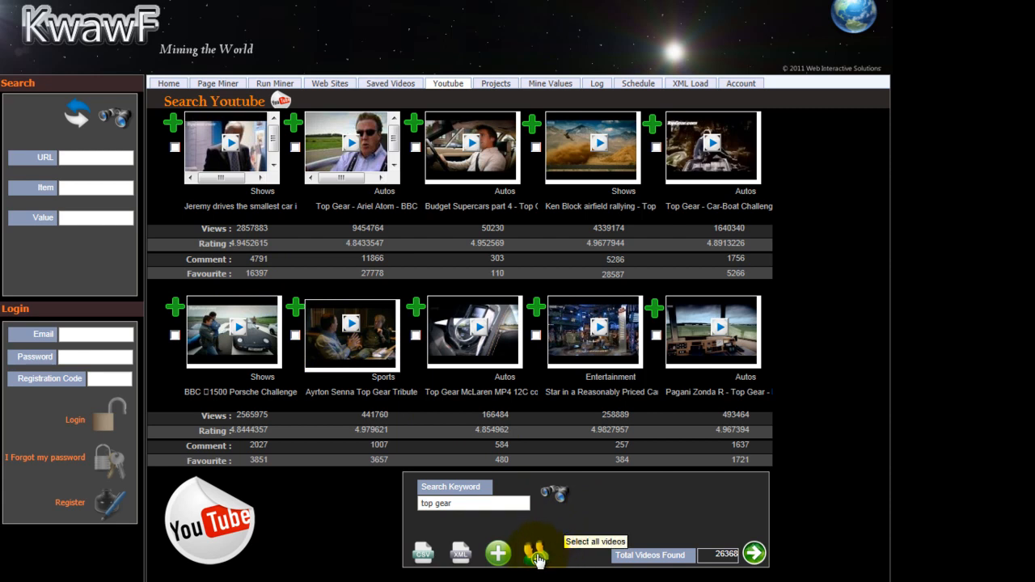
click(537, 554)
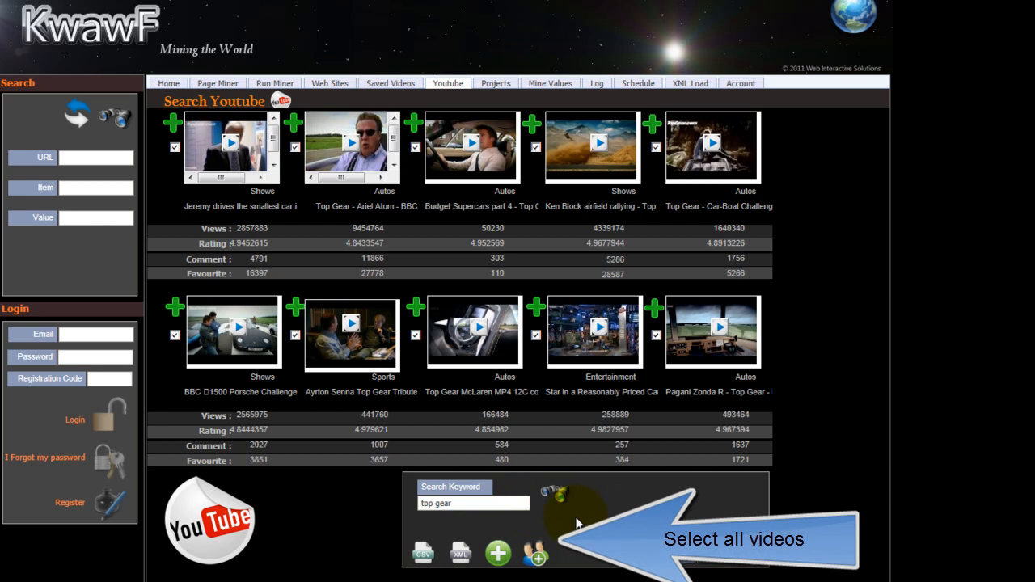
click(498, 554)
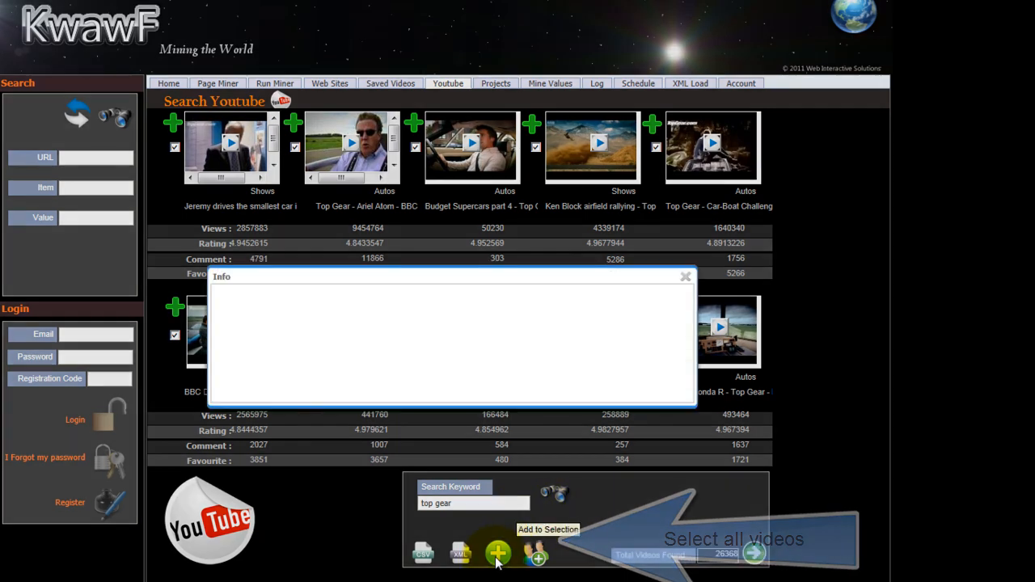
click(497, 553)
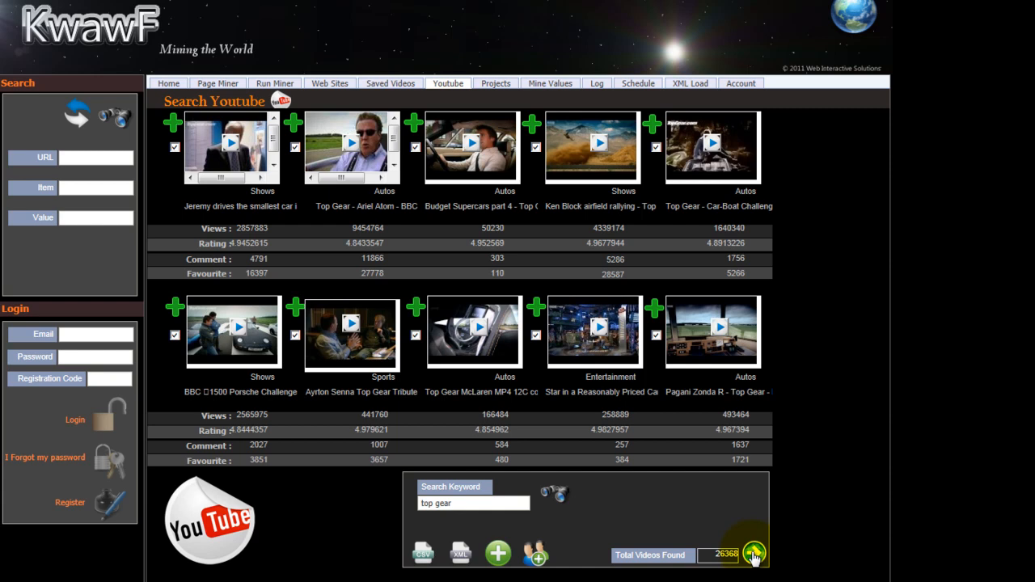
Add page two of the top gear videos to the selection and export 20 records to CSV
click(753, 554)
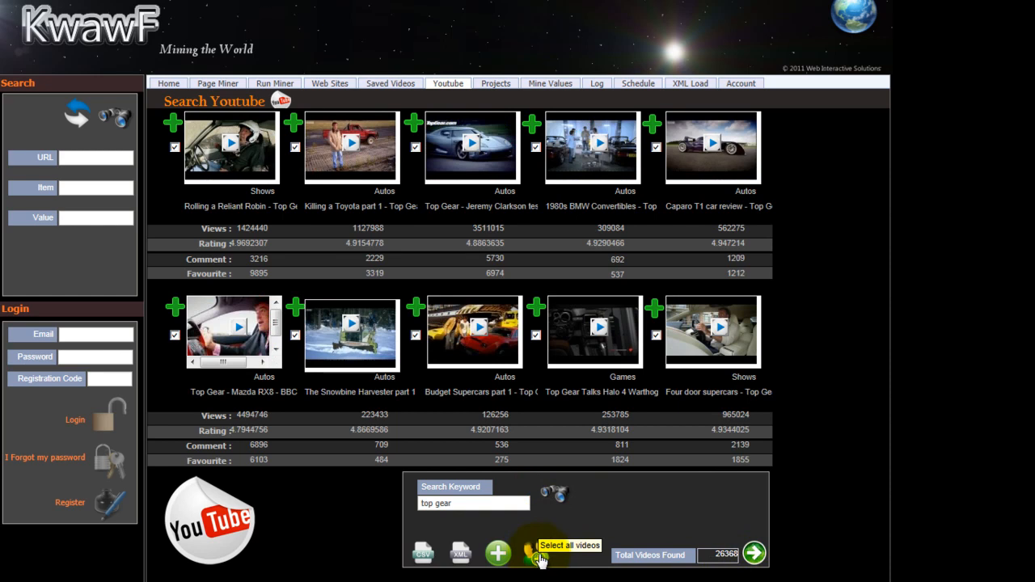
click(498, 554)
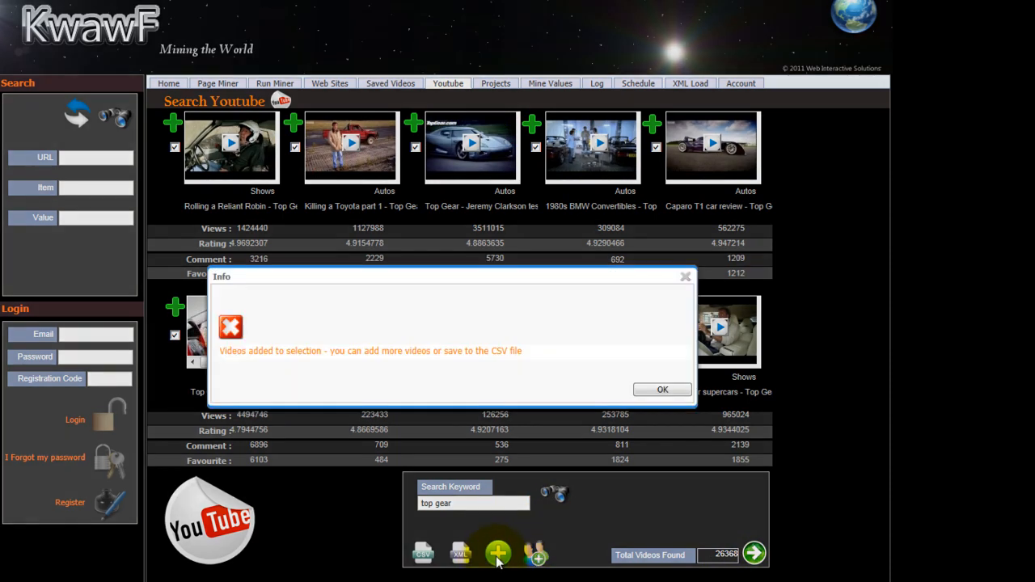
click(662, 389)
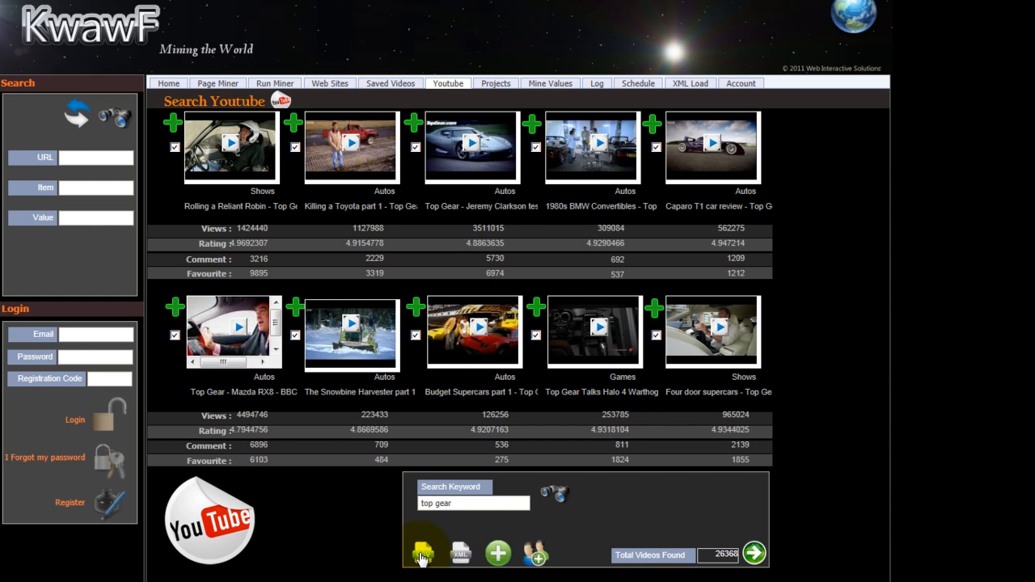
click(422, 553)
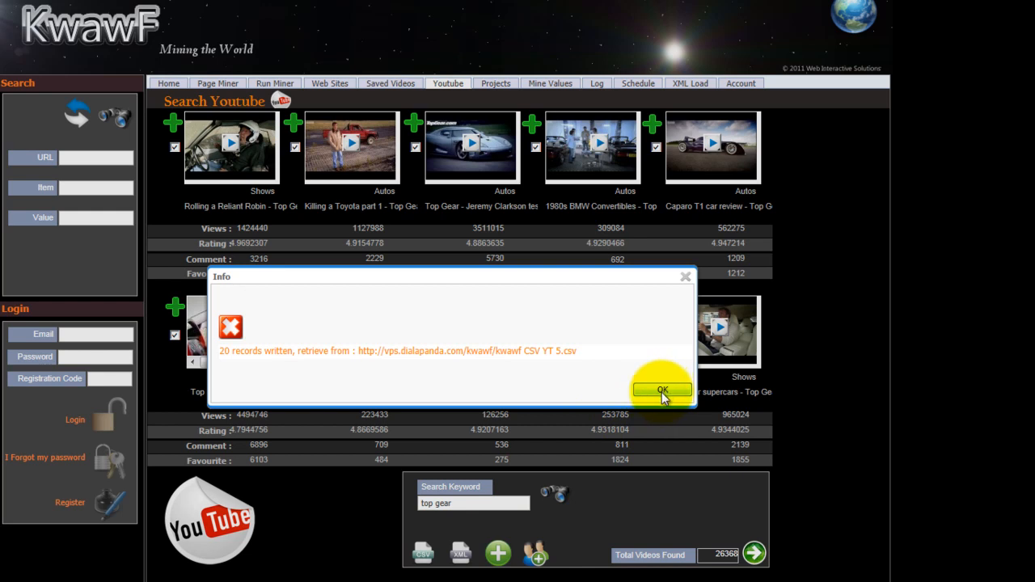
click(662, 390)
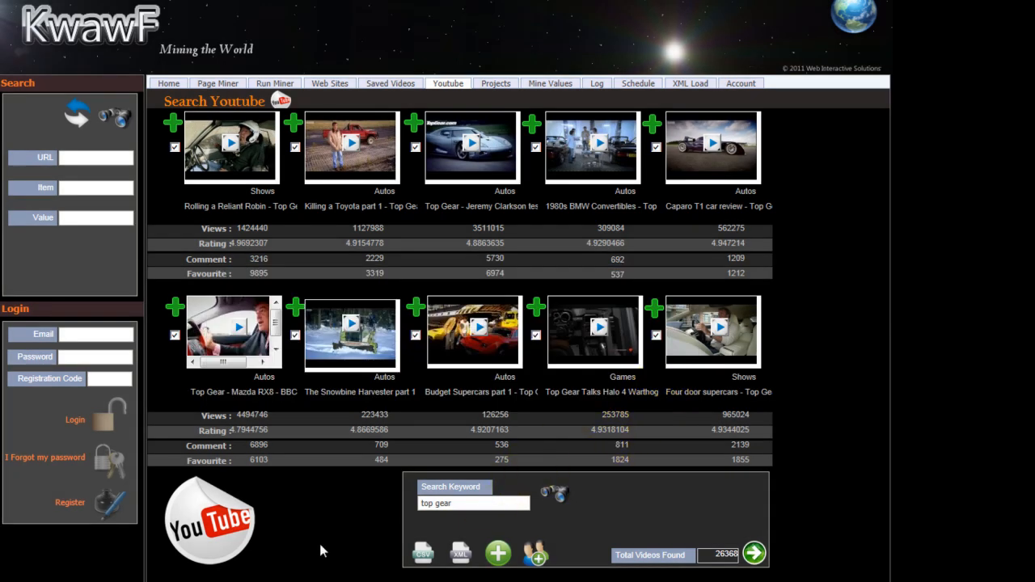